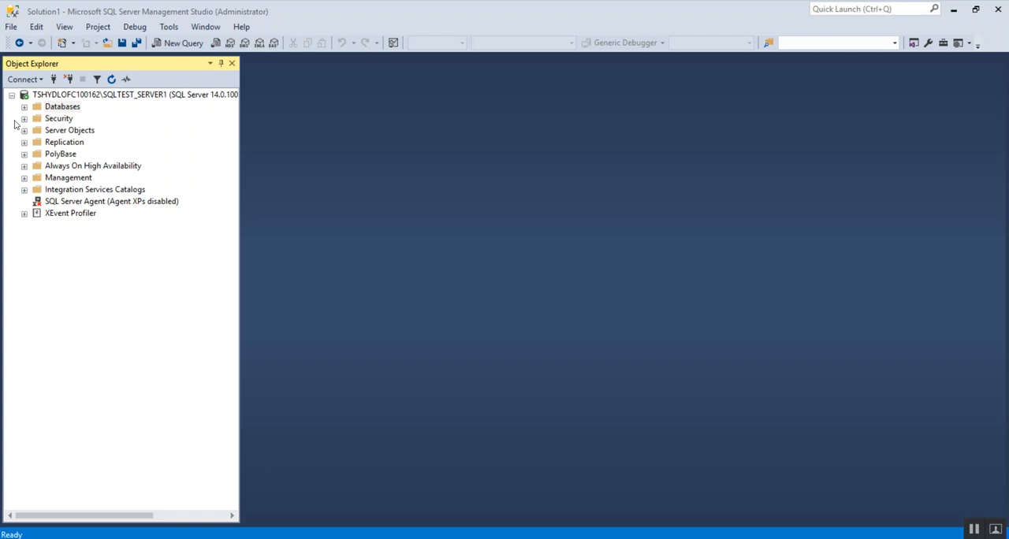
Expand Databases, Test1 Database and its Tables folder to show dbo.Department and dbo.Table_1EmployeeDetails
left_click(25, 107)
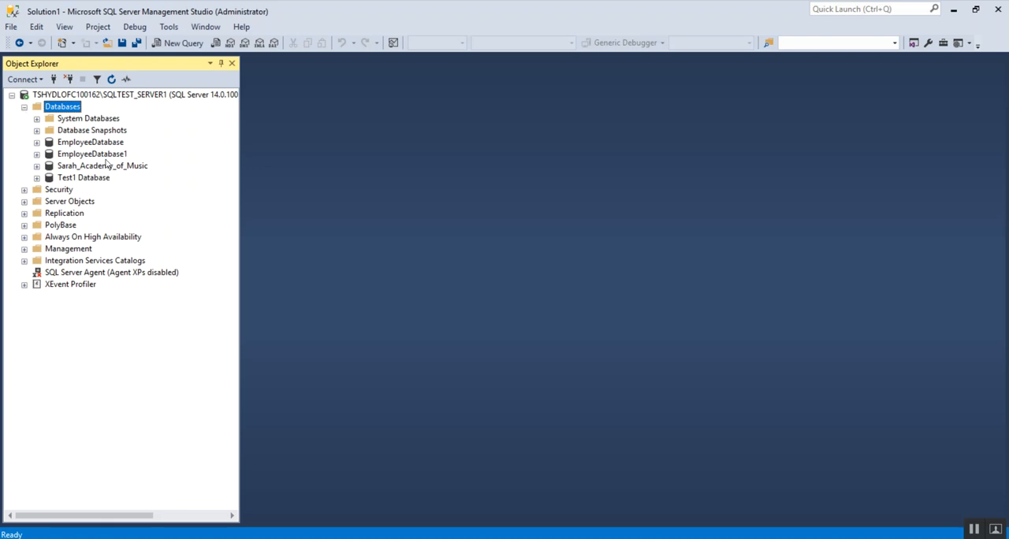
mouse_move(76, 184)
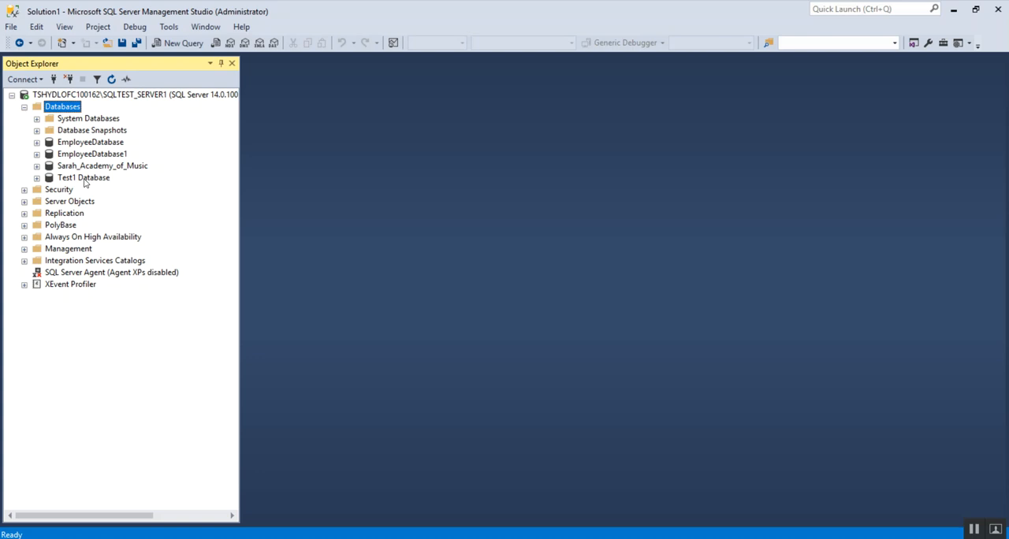
mouse_move(39, 187)
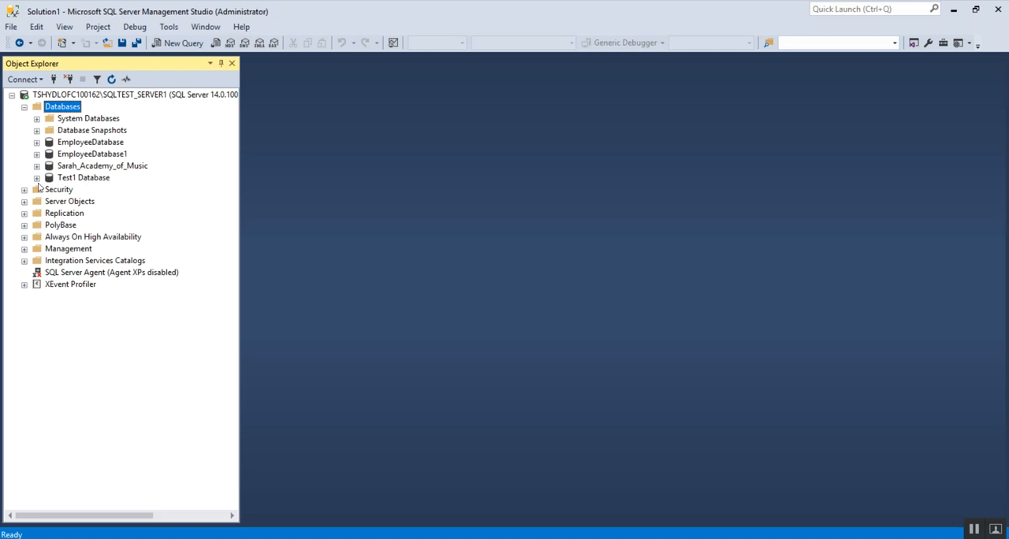
left_click(36, 177)
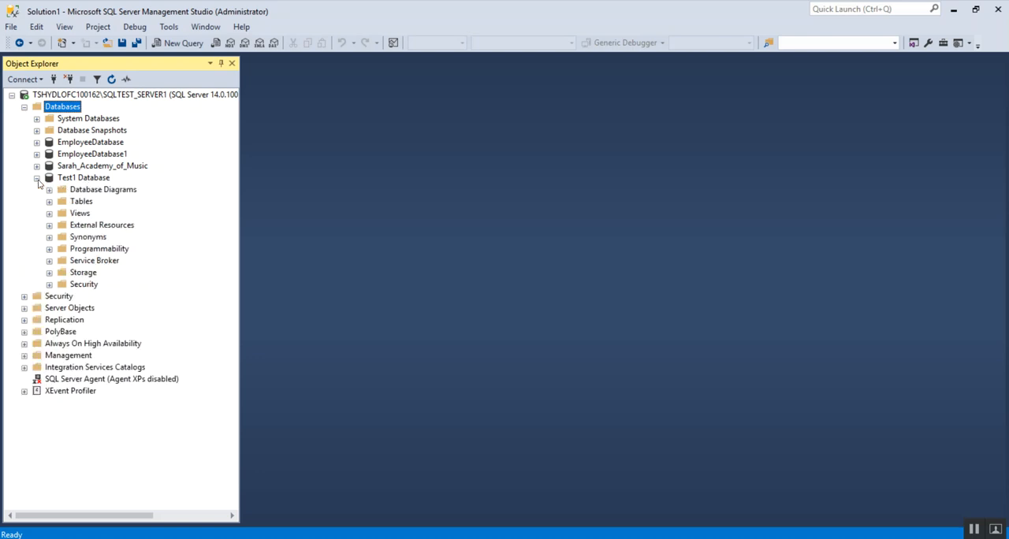
left_click(49, 201)
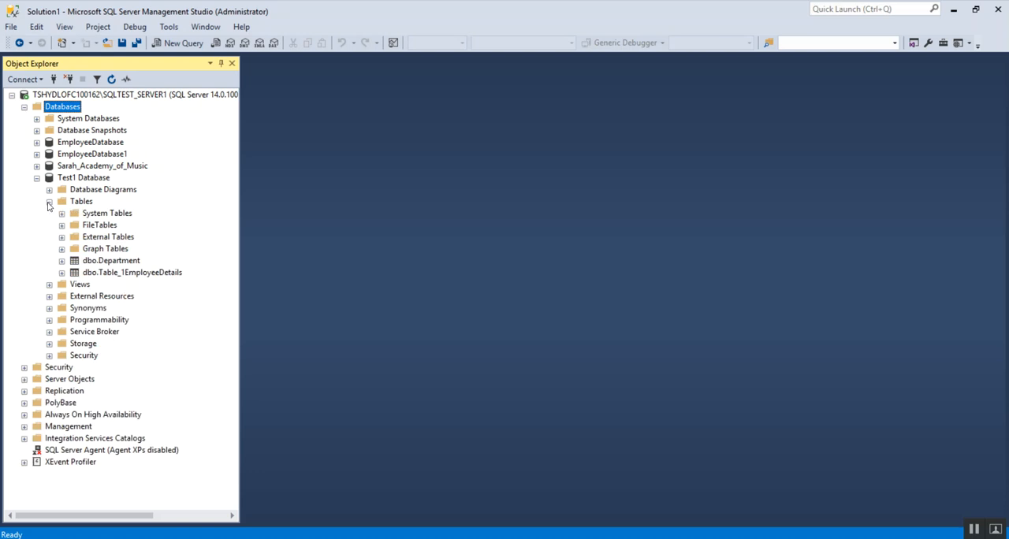
mouse_move(106, 262)
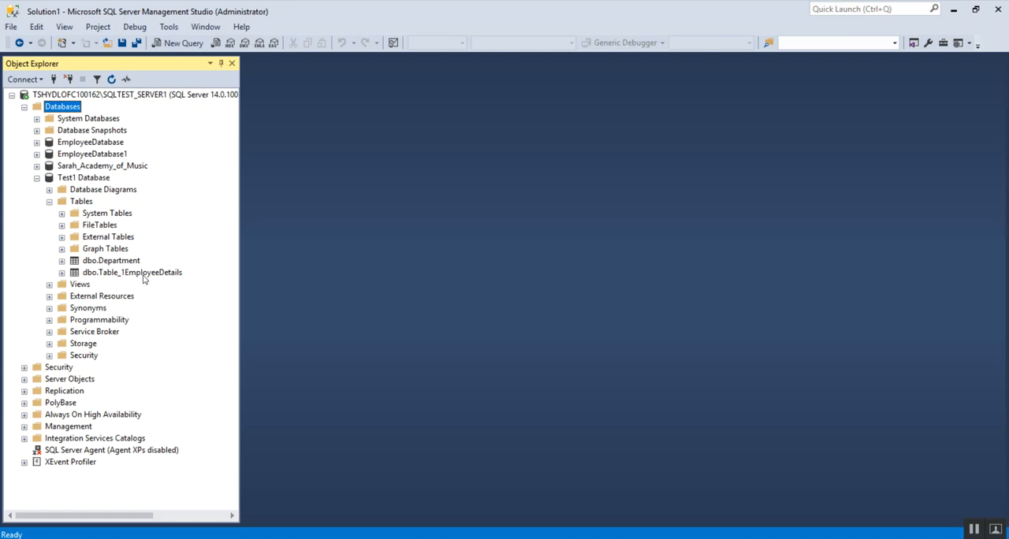
mouse_move(116, 275)
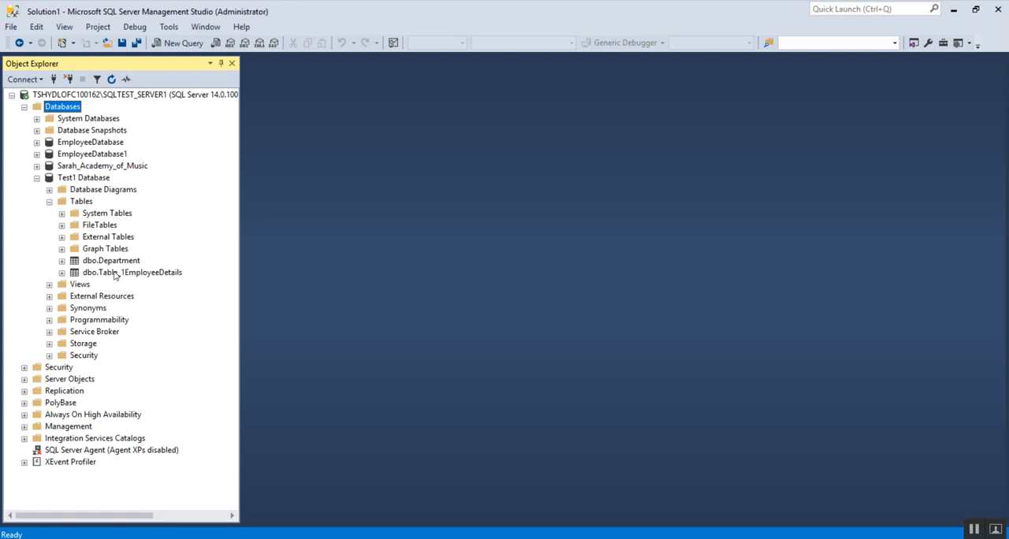
mouse_move(115, 276)
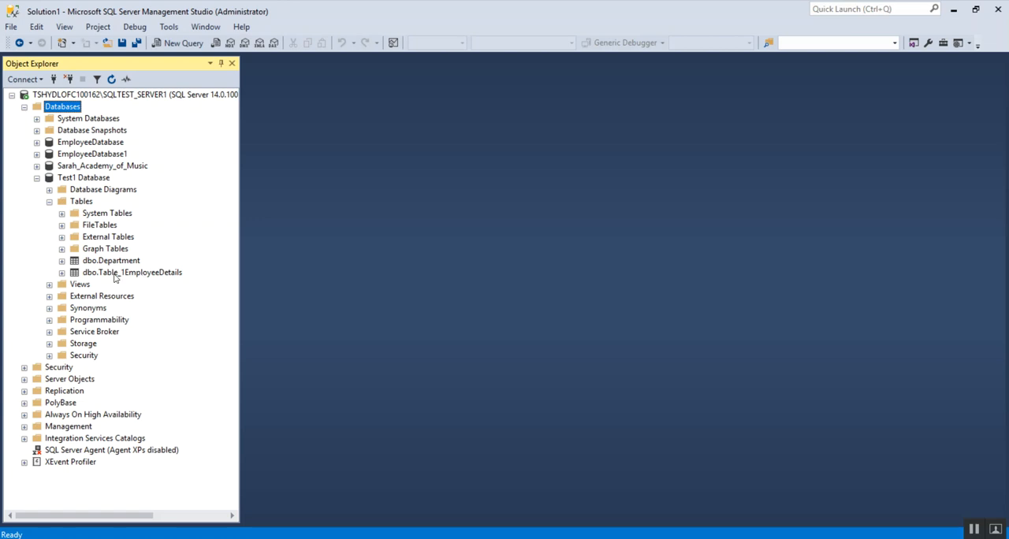
mouse_move(346, 381)
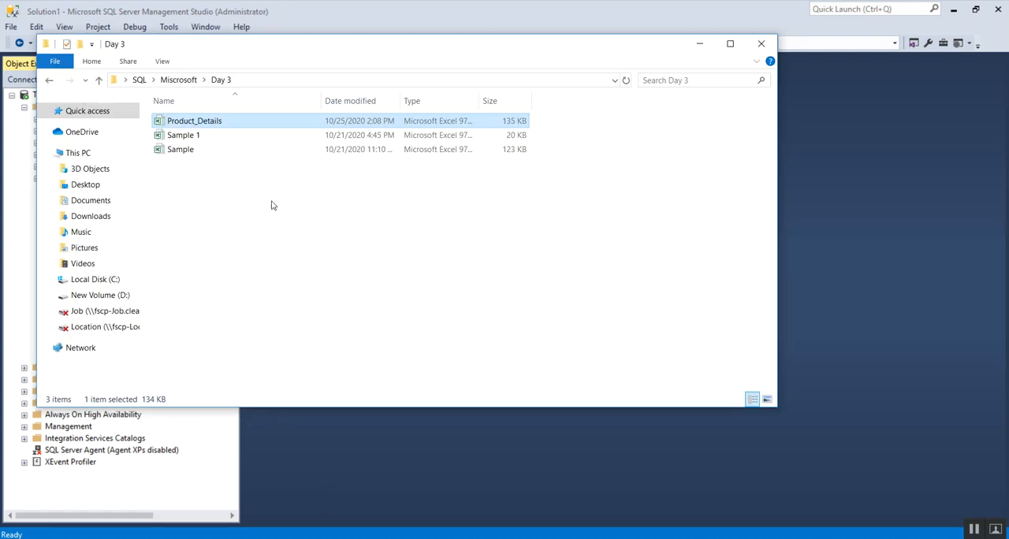
mouse_move(194, 126)
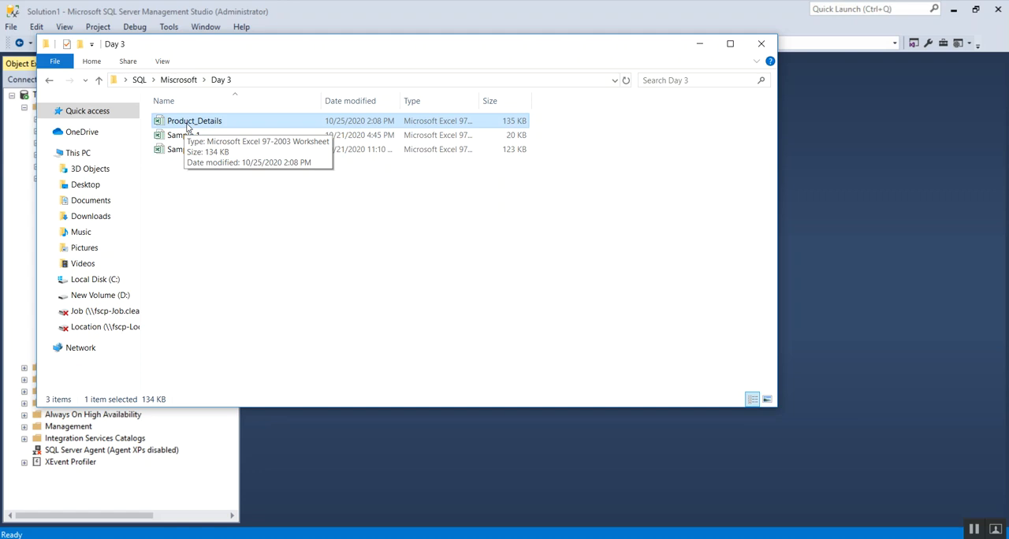
mouse_move(320, 120)
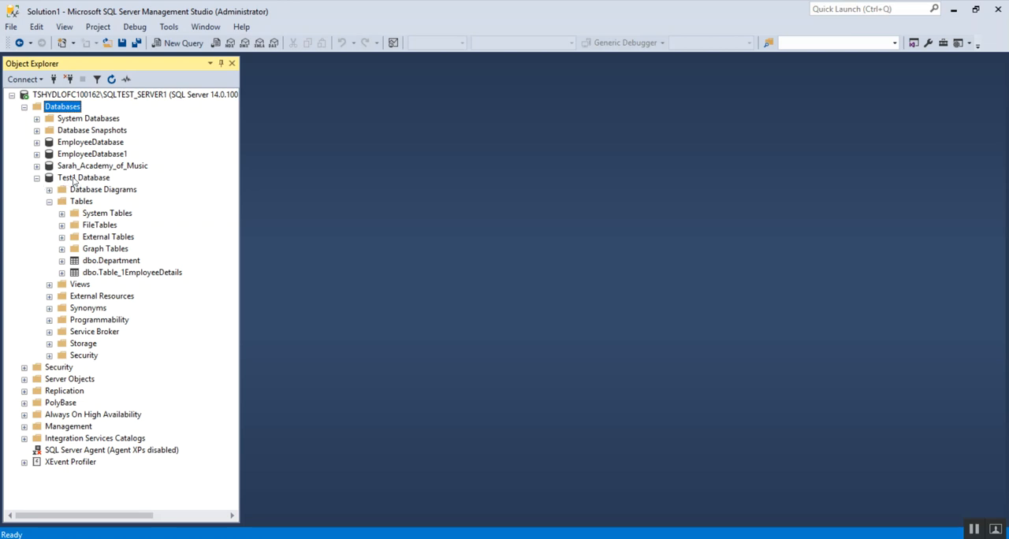
Collapse the table list and bring up Test1 Database's Tasks menu with Import Data
left_click(49, 201)
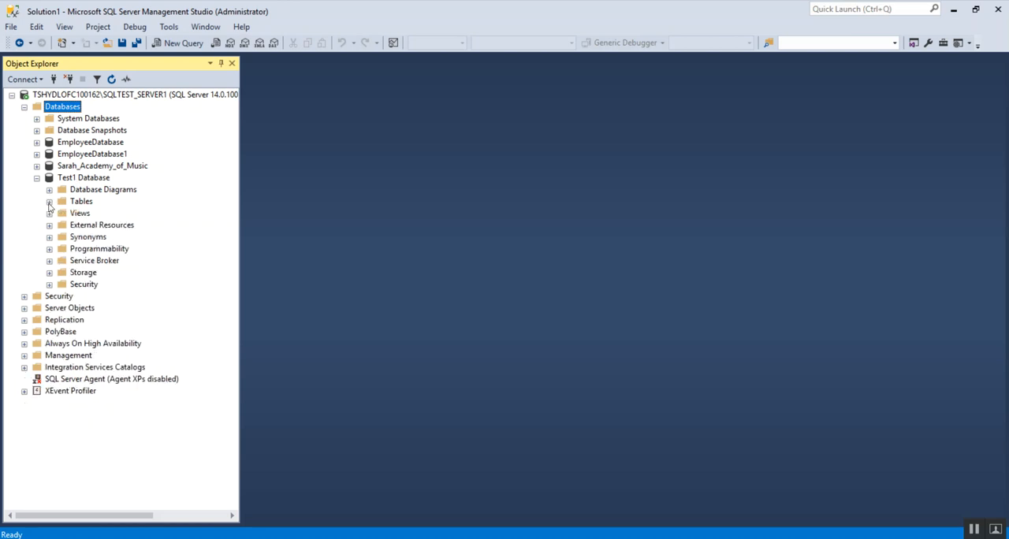
left_click(83, 177)
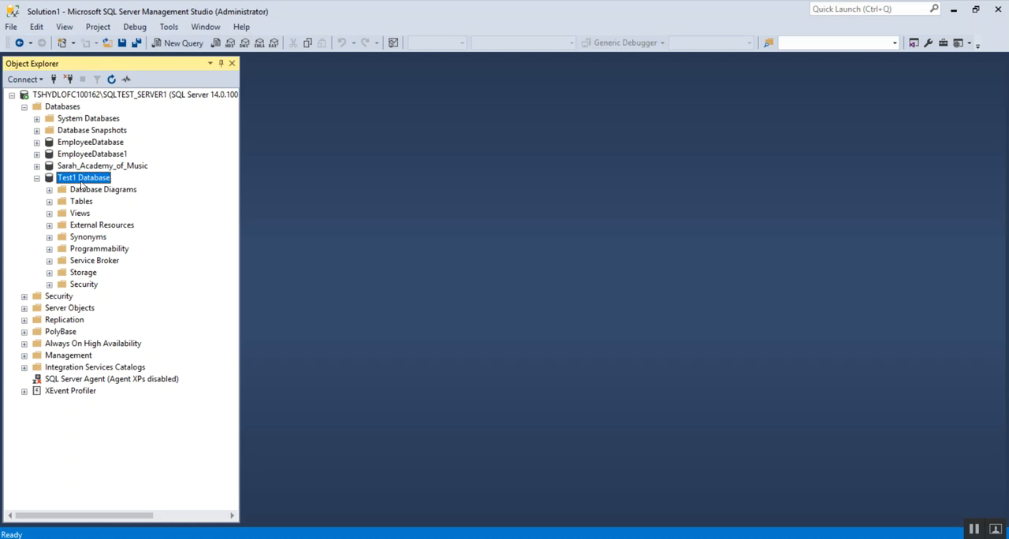
right_click(82, 177)
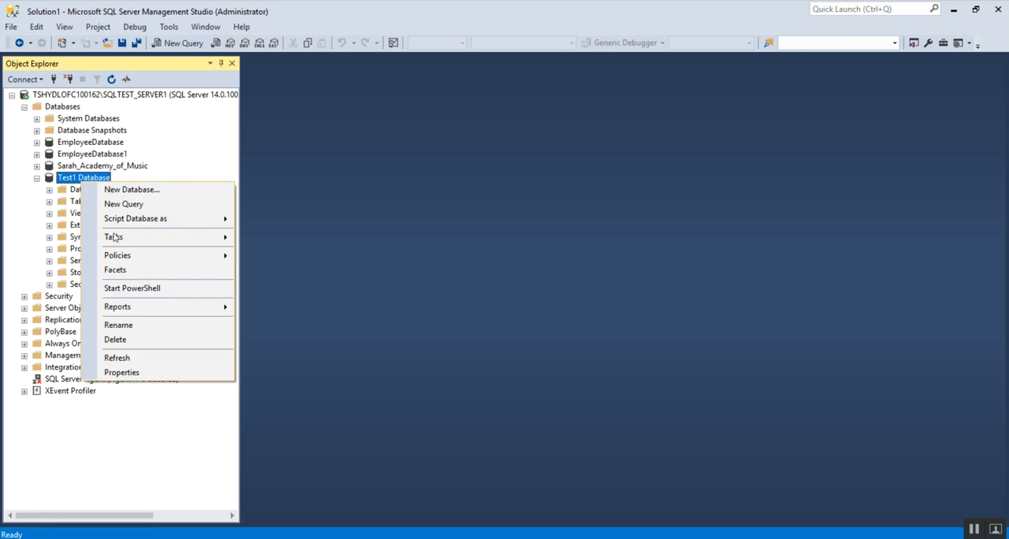
left_click(114, 236)
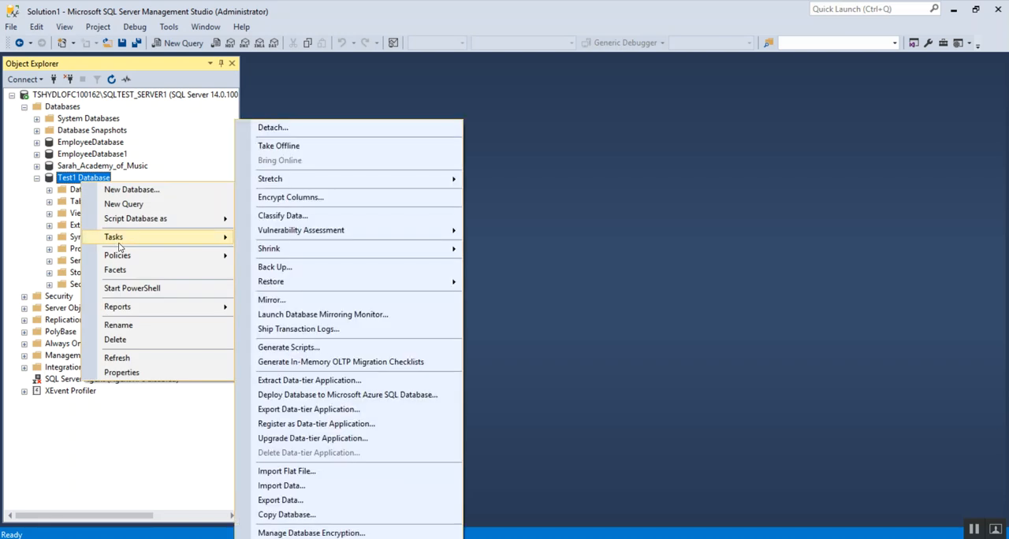
mouse_move(310, 500)
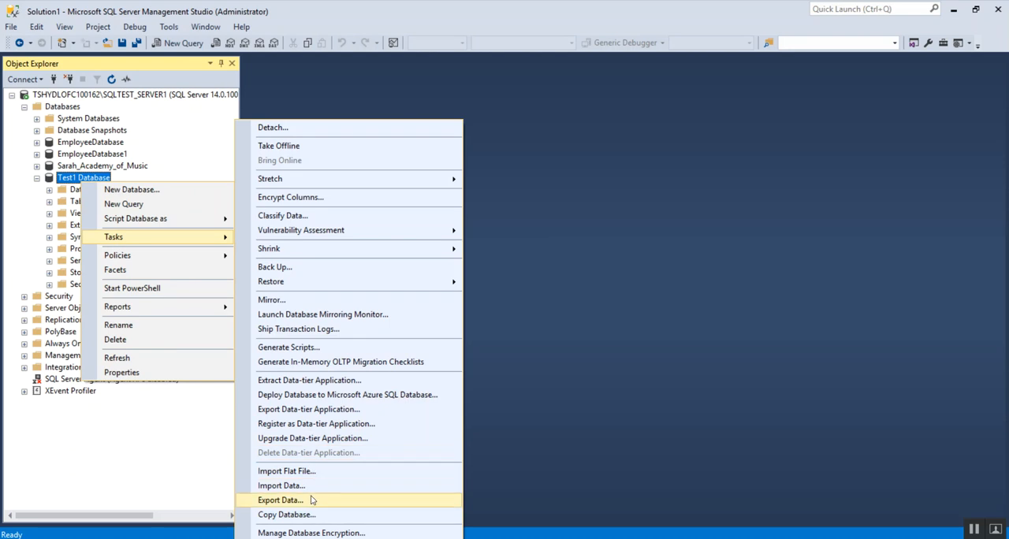
mouse_move(281, 484)
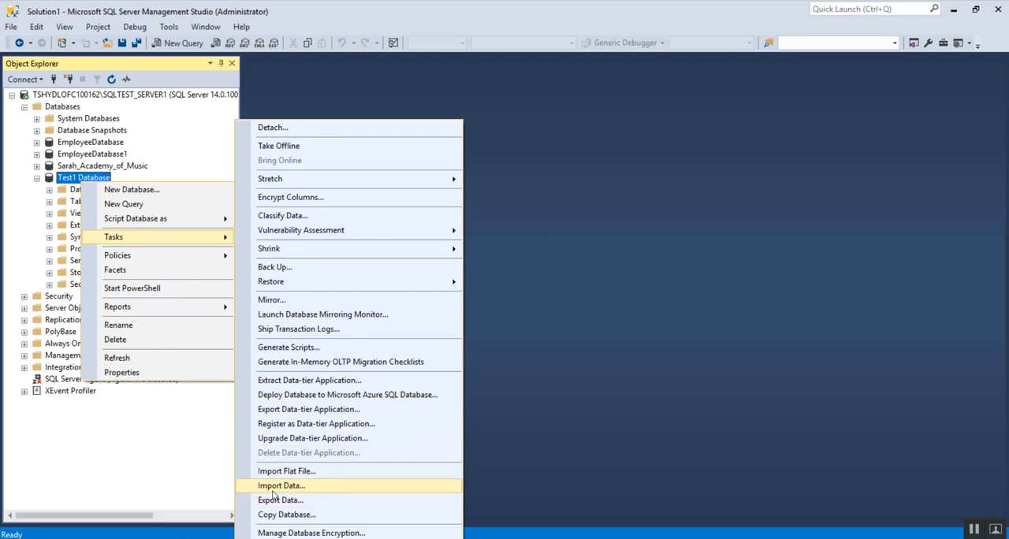
mouse_move(276, 495)
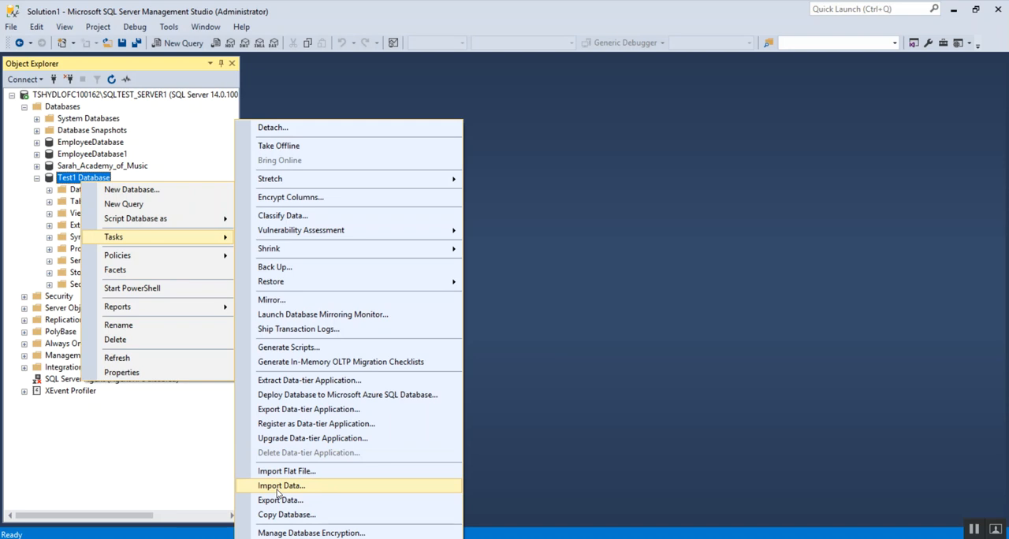
mouse_move(288, 492)
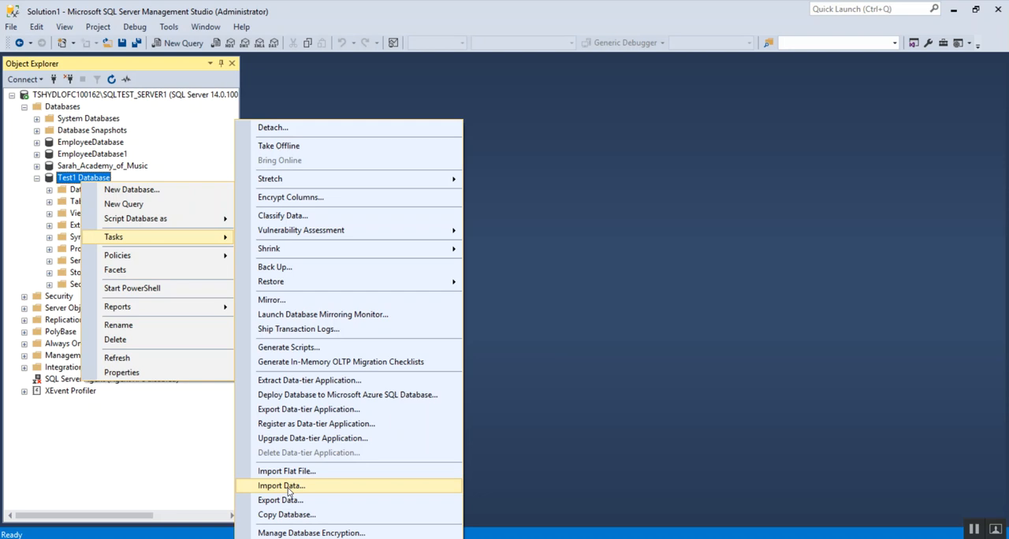
mouse_move(281, 491)
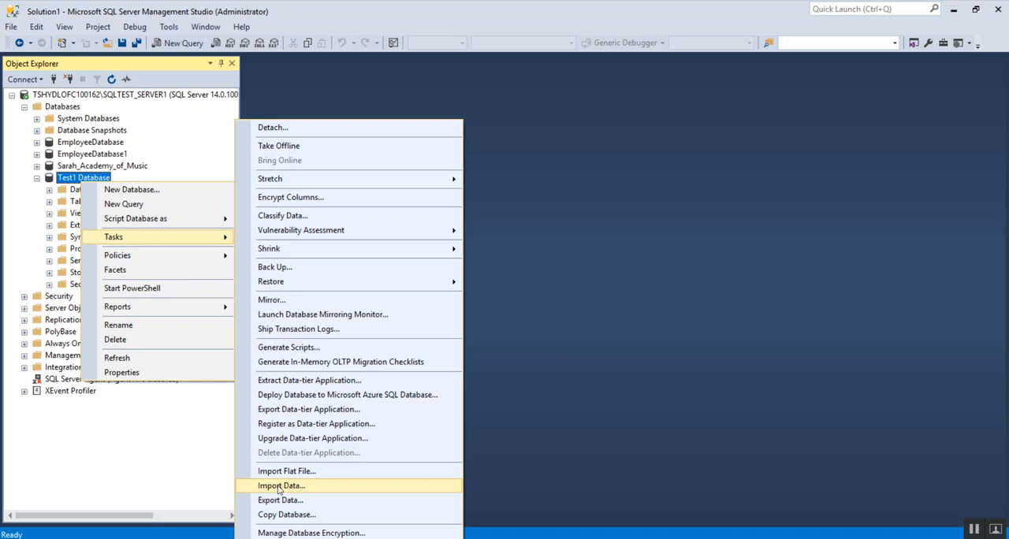
mouse_move(284, 504)
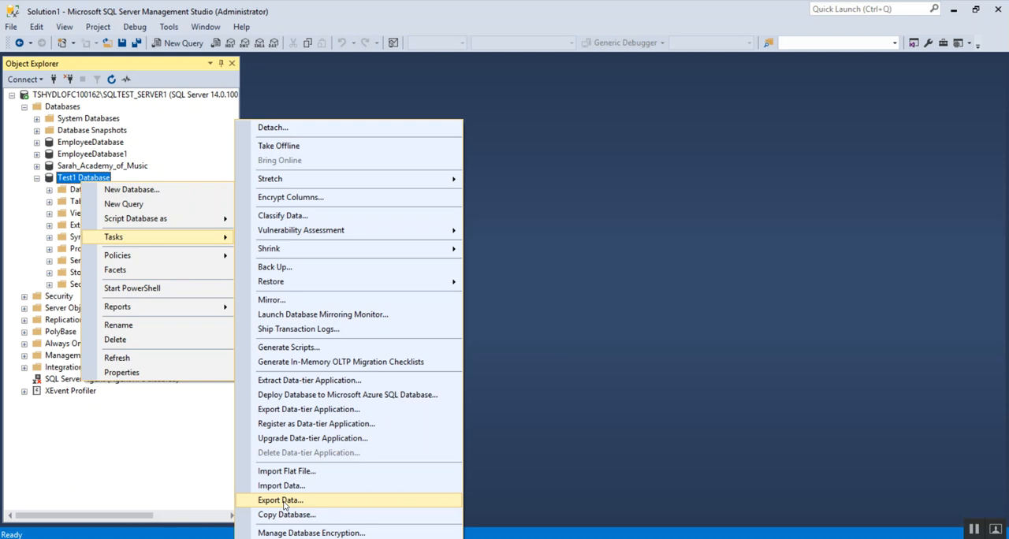
mouse_move(282, 485)
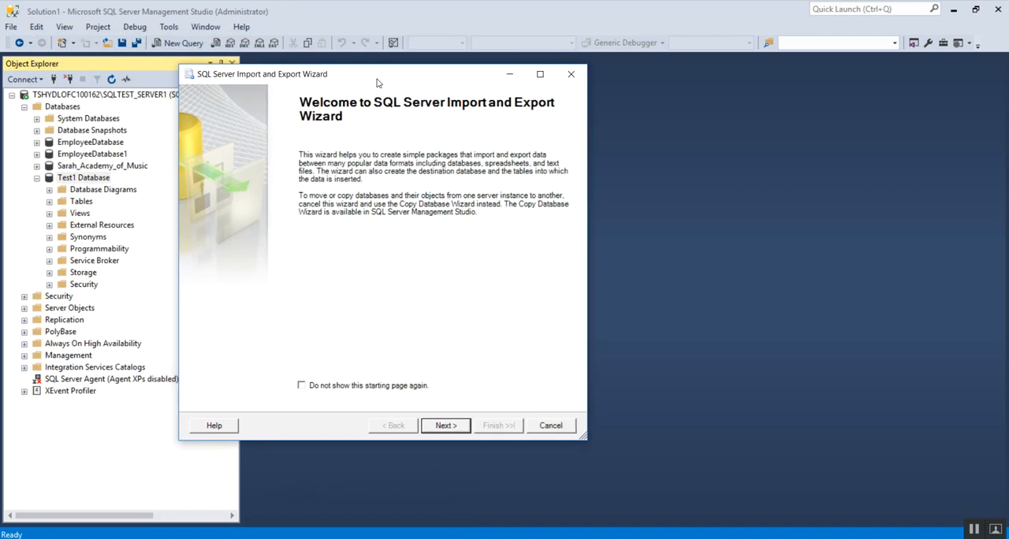
mouse_move(368, 187)
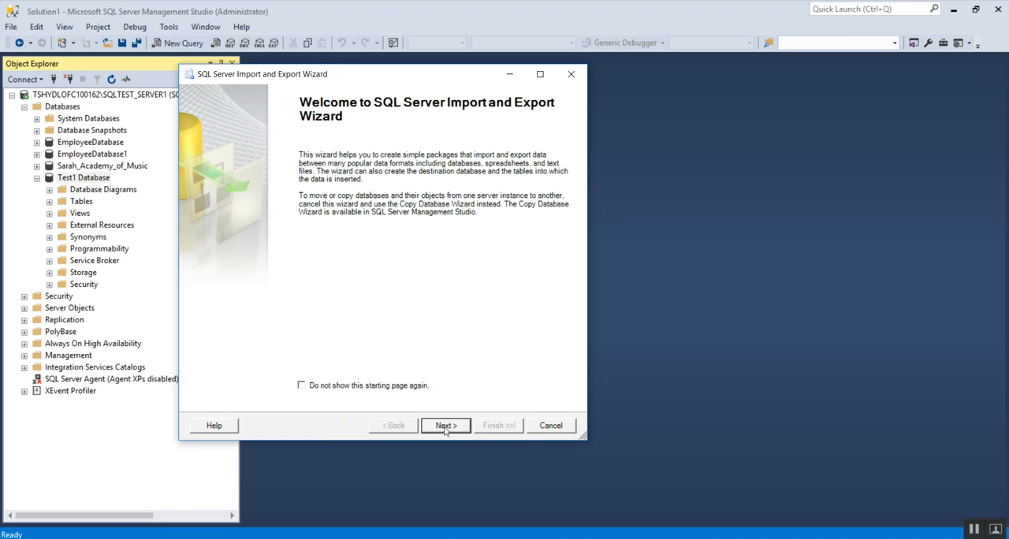
Move past the Import and Export Wizard welcome page
left_click(445, 425)
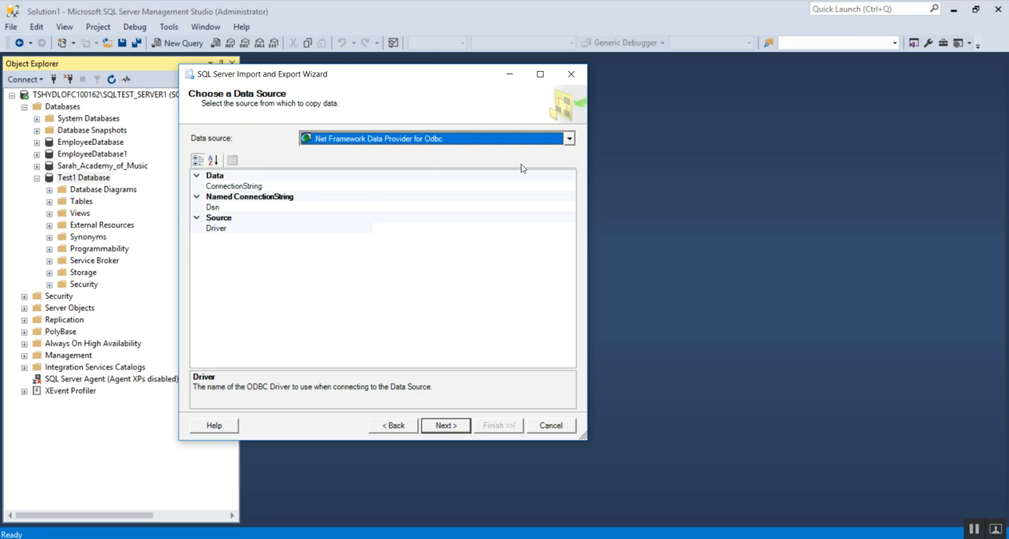
Set Microsoft Excel with workbook Product_Details.xls as the data source, then continue
left_click(569, 138)
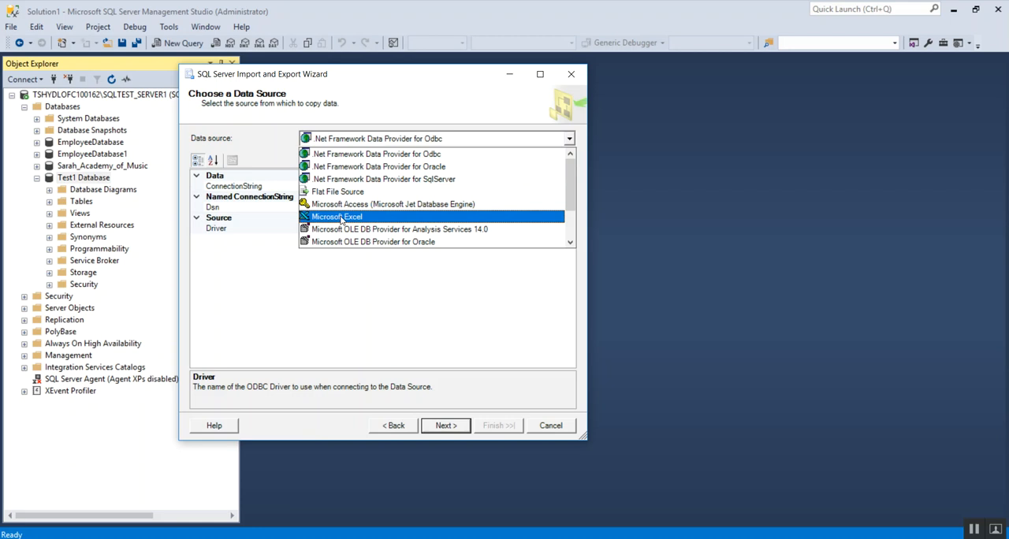
left_click(338, 216)
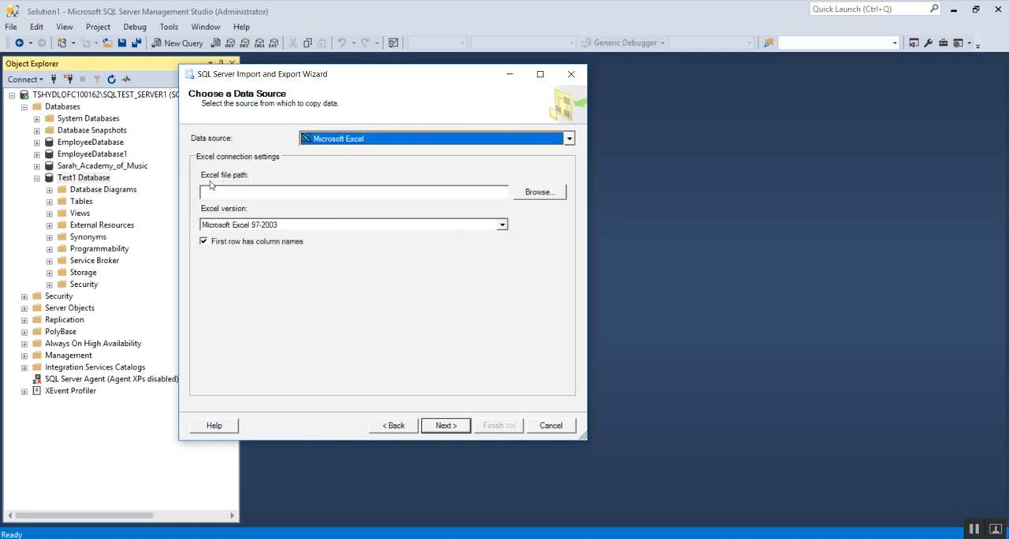
mouse_move(238, 183)
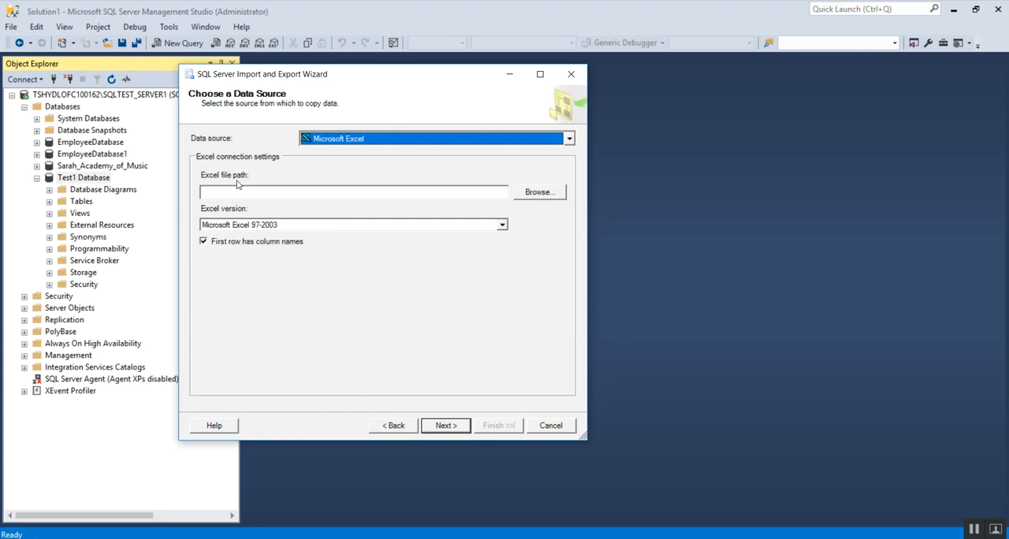
mouse_move(540, 196)
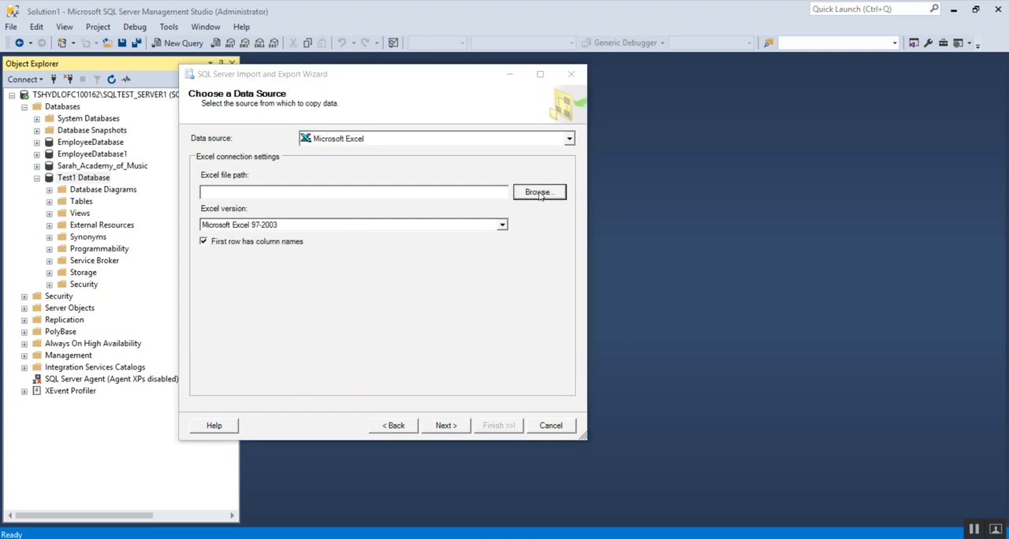
left_click(539, 191)
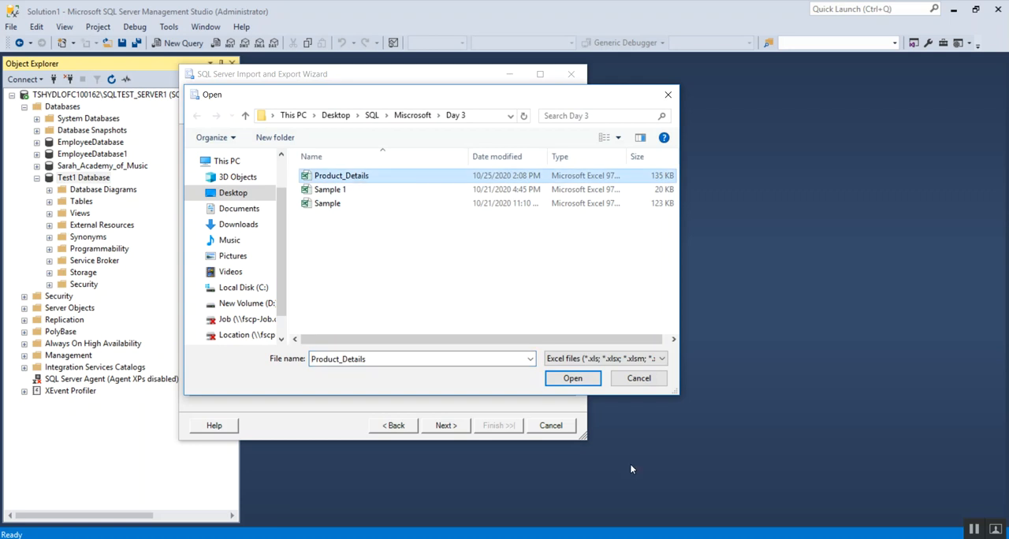
left_click(572, 378)
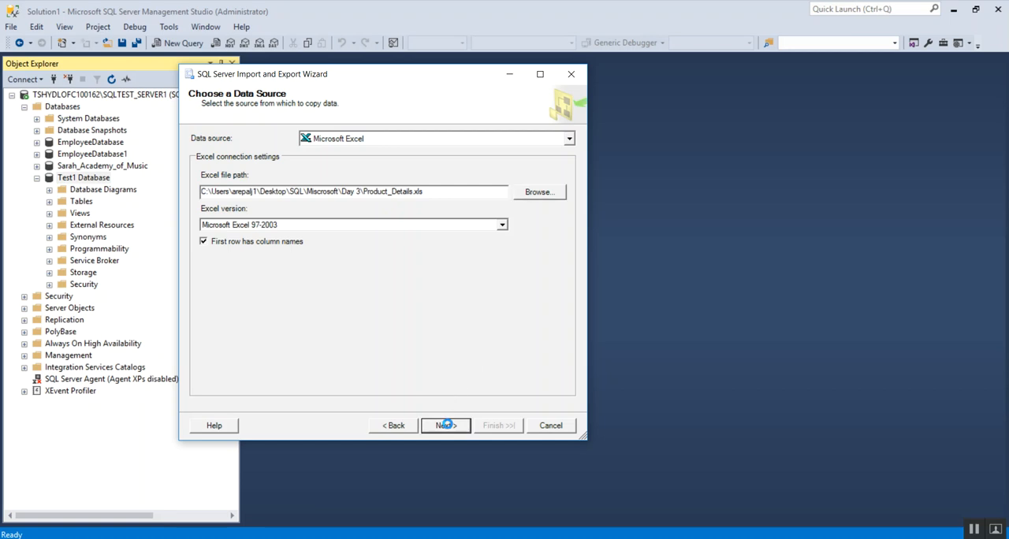
left_click(445, 425)
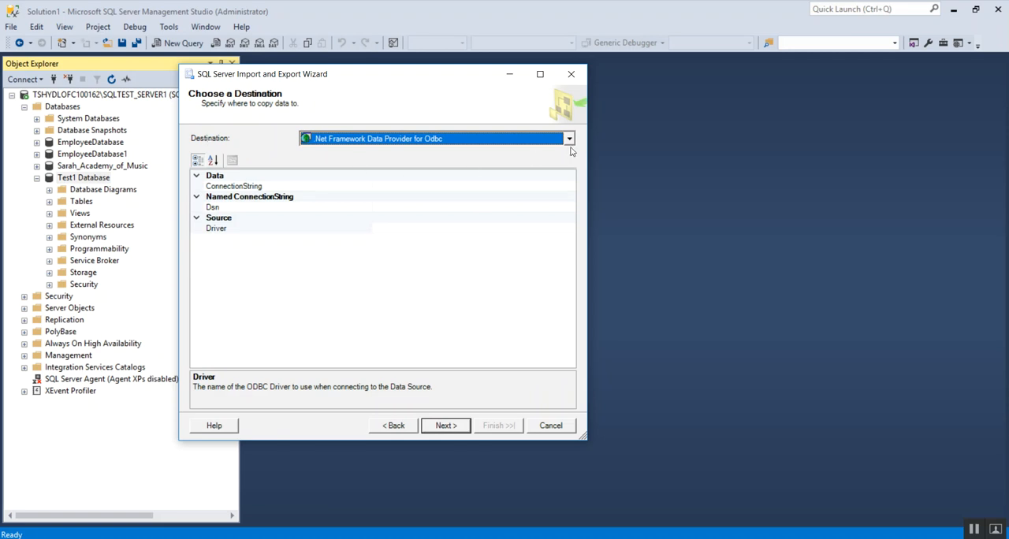
Choose SQL Server Native Client 11.0 targeting Test1 Database as the destination
left_click(568, 138)
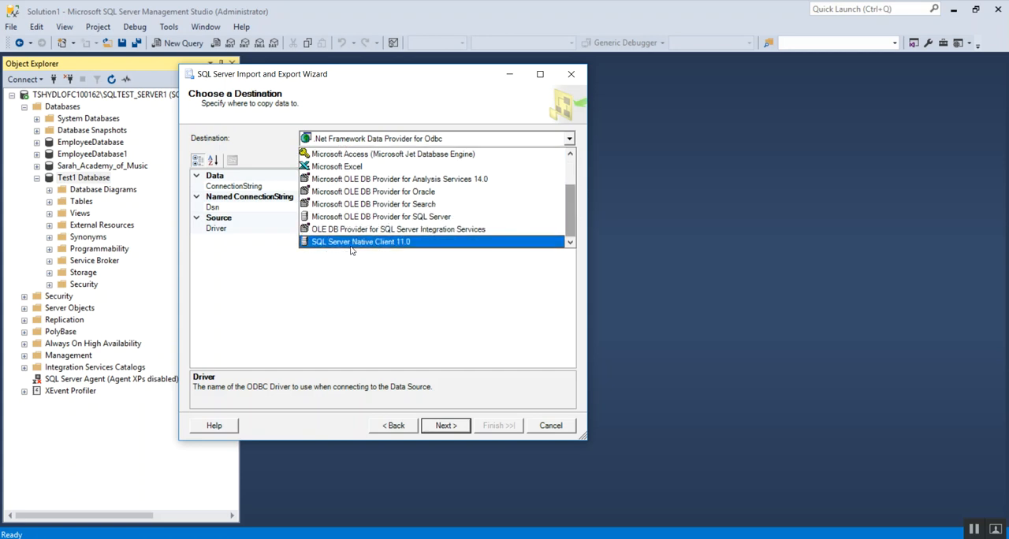
mouse_move(376, 250)
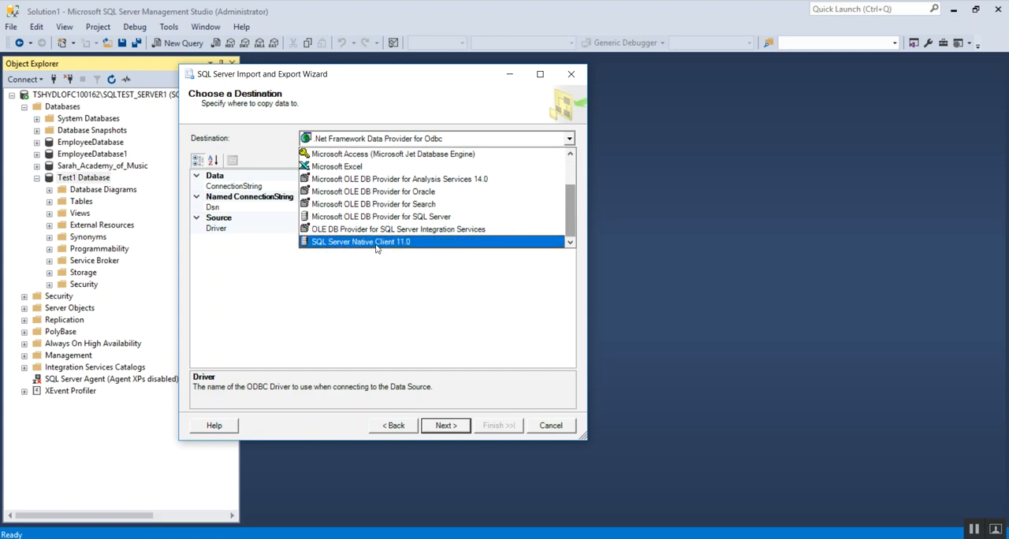
left_click(361, 242)
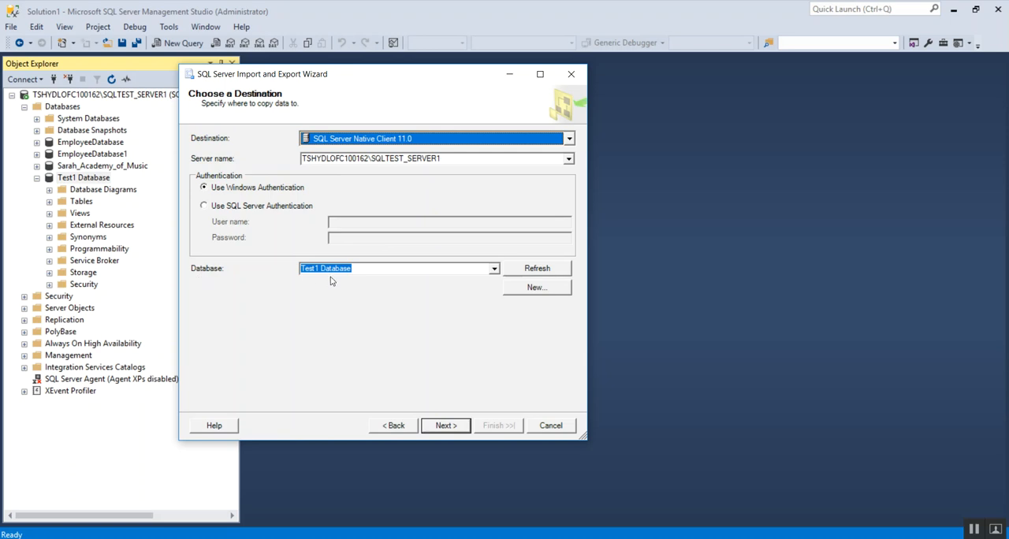
left_click(446, 425)
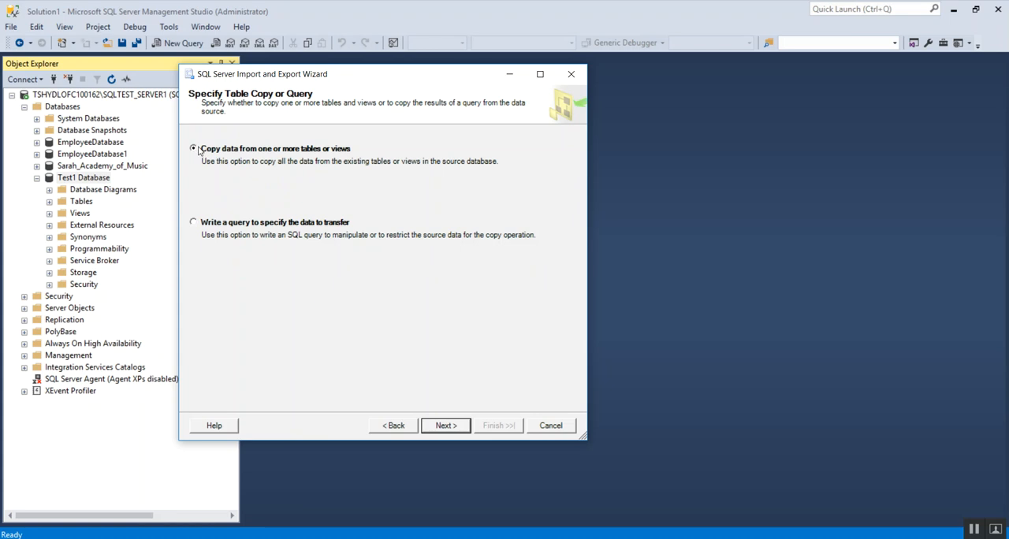
mouse_move(277, 161)
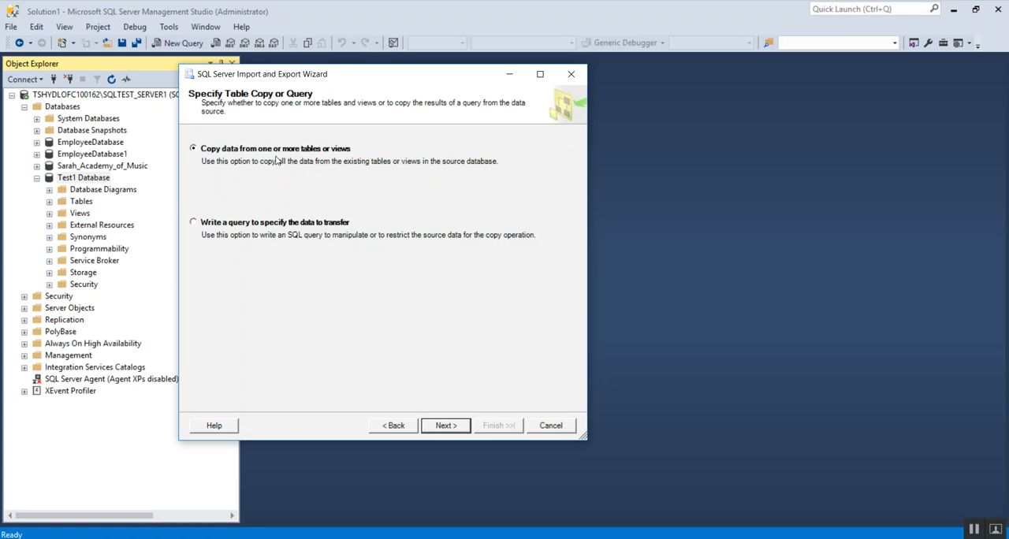
mouse_move(393, 370)
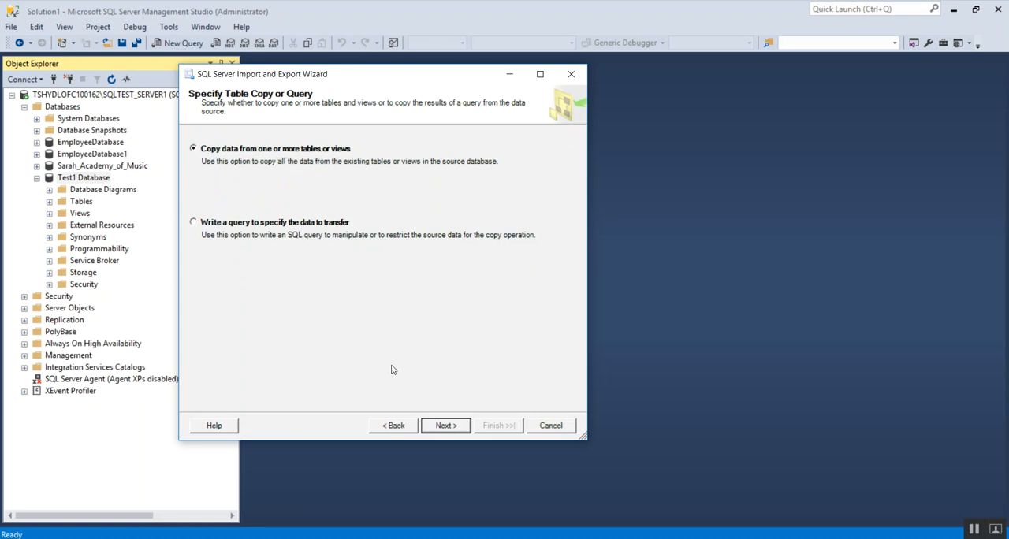
Keep 'Copy data from one or more tables or views' and continue
left_click(445, 426)
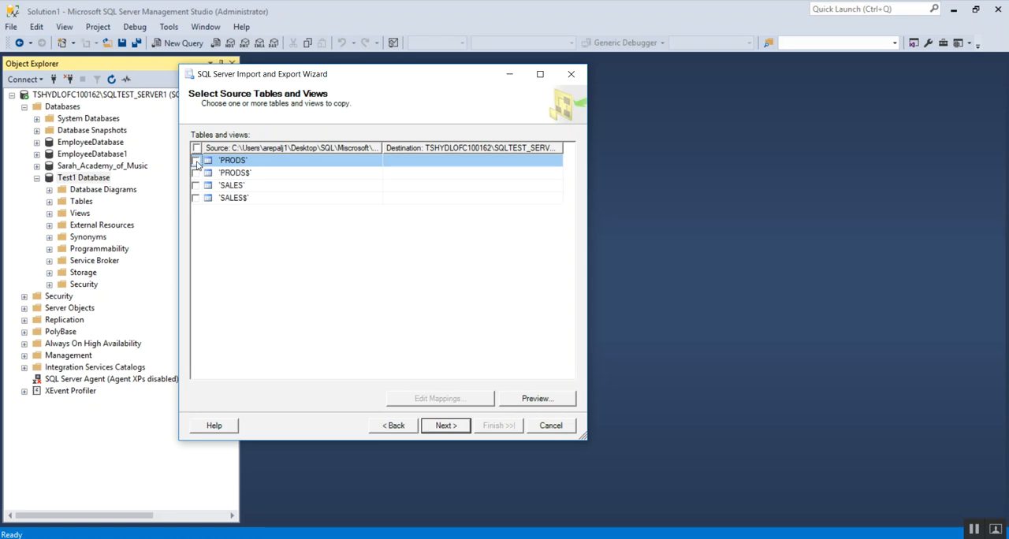
mouse_move(198, 164)
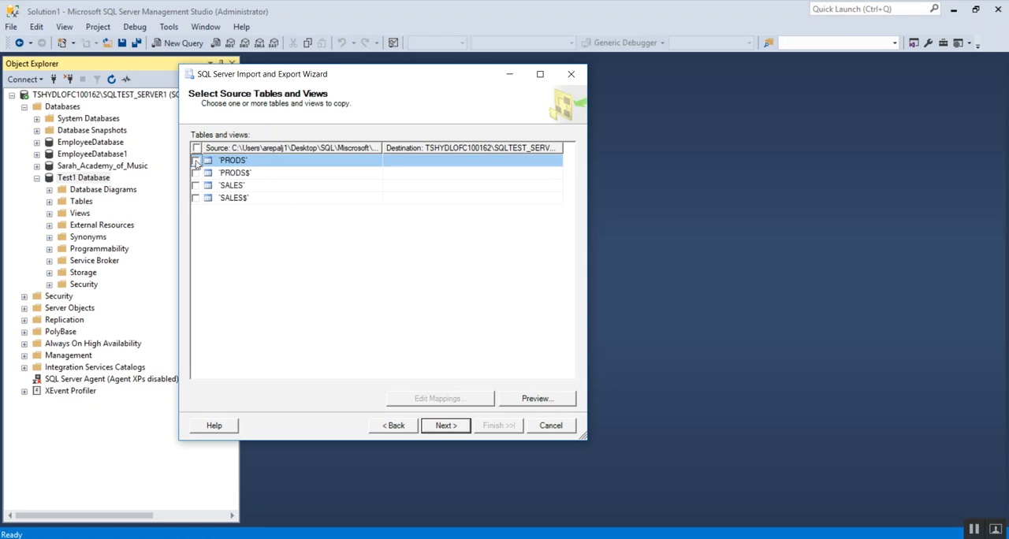
Check the PRODS and SALES sheets for import and preview the SALES data
left_click(196, 160)
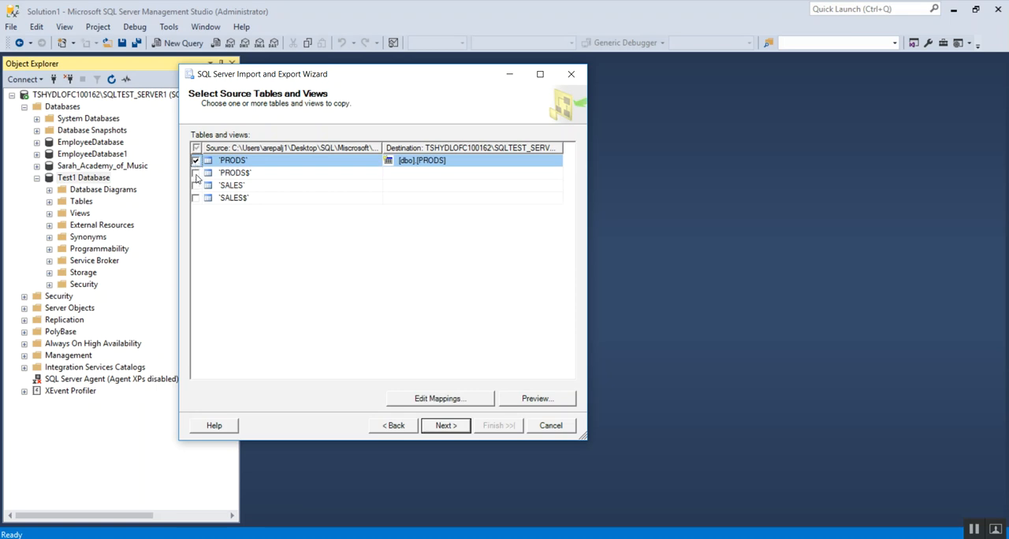
left_click(195, 185)
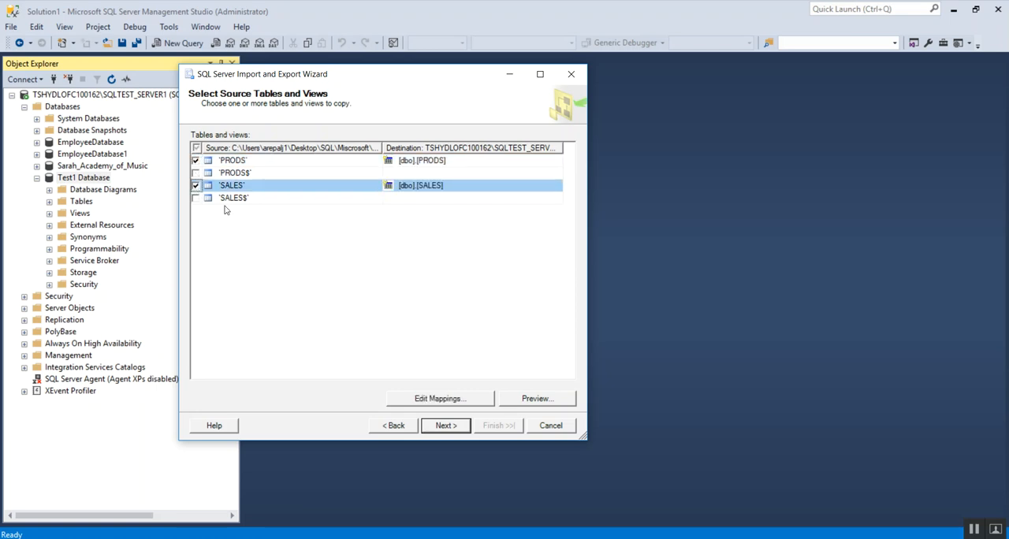
mouse_move(255, 233)
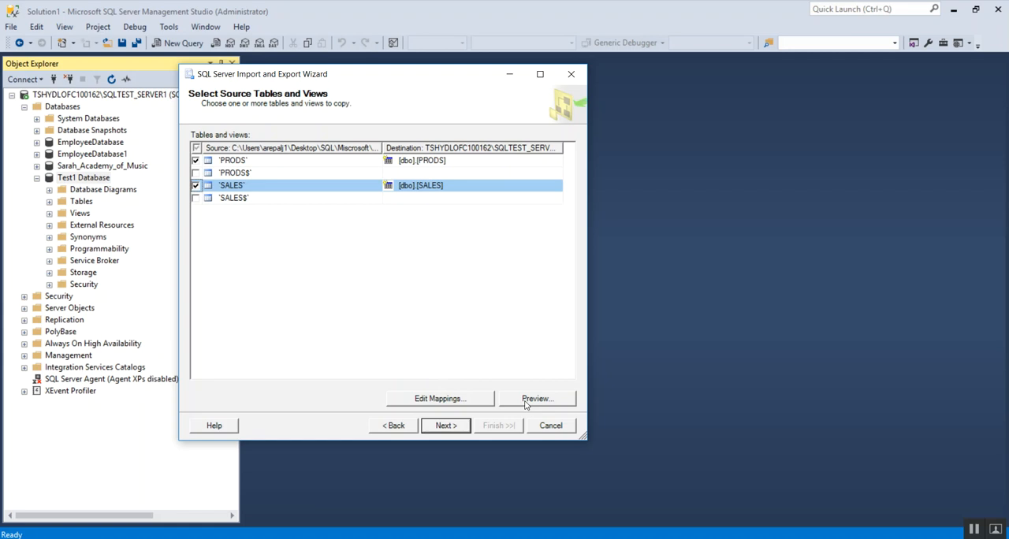
mouse_move(408, 365)
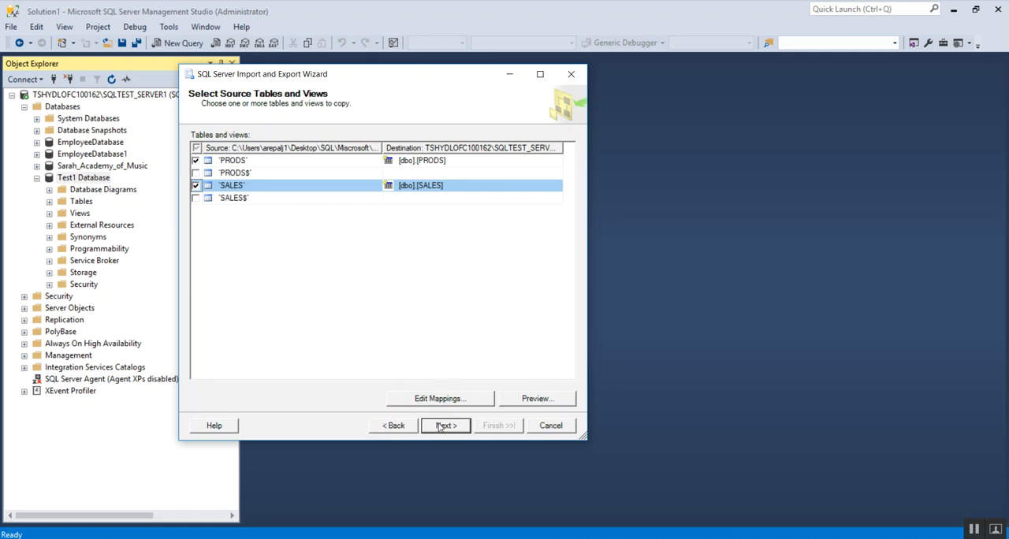
mouse_move(538, 408)
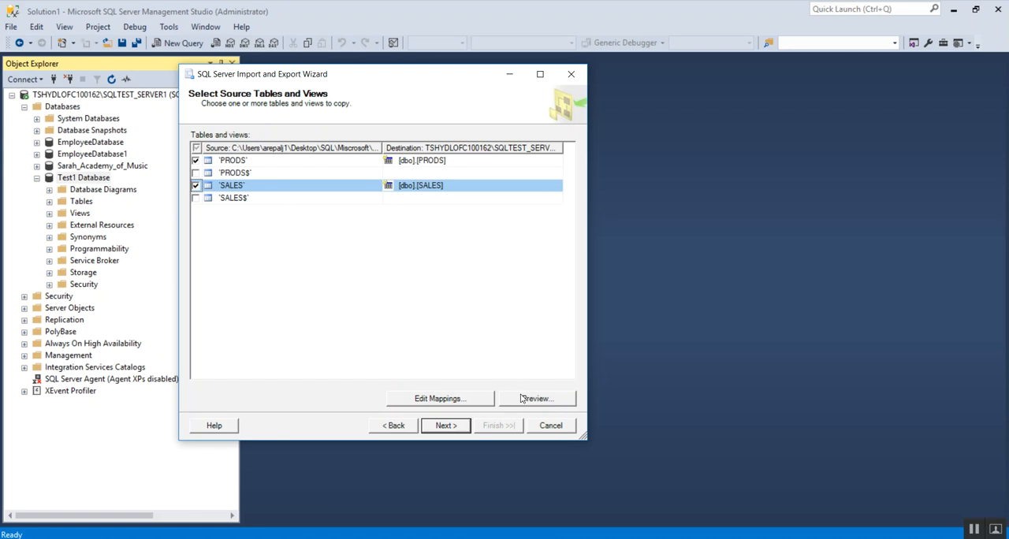
left_click(536, 398)
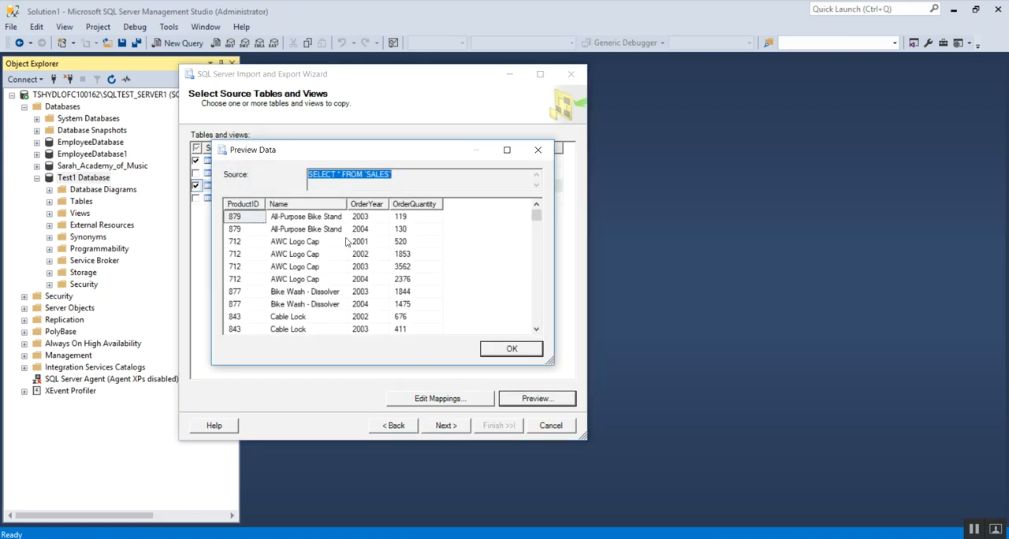
left_click(510, 349)
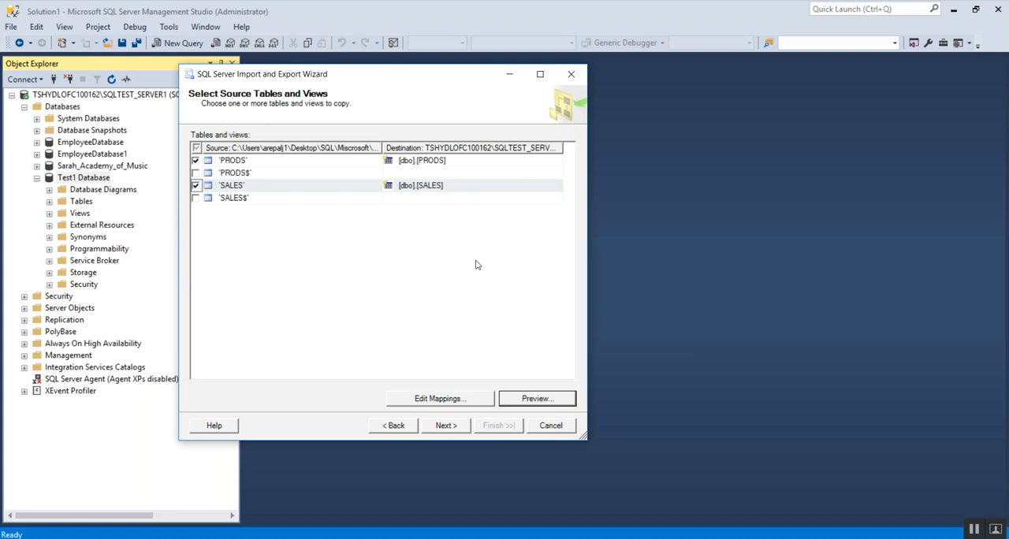
left_click(232, 185)
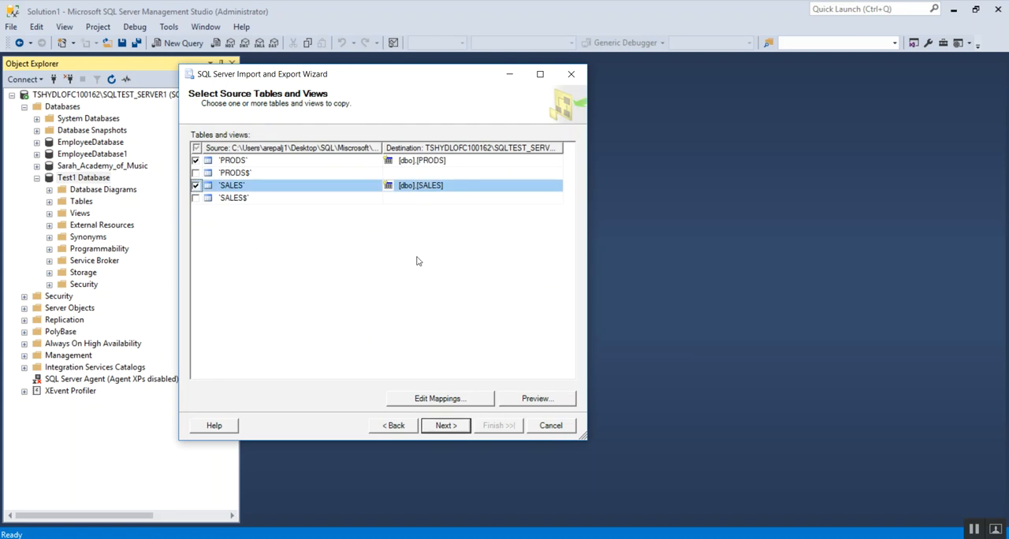
mouse_move(419, 168)
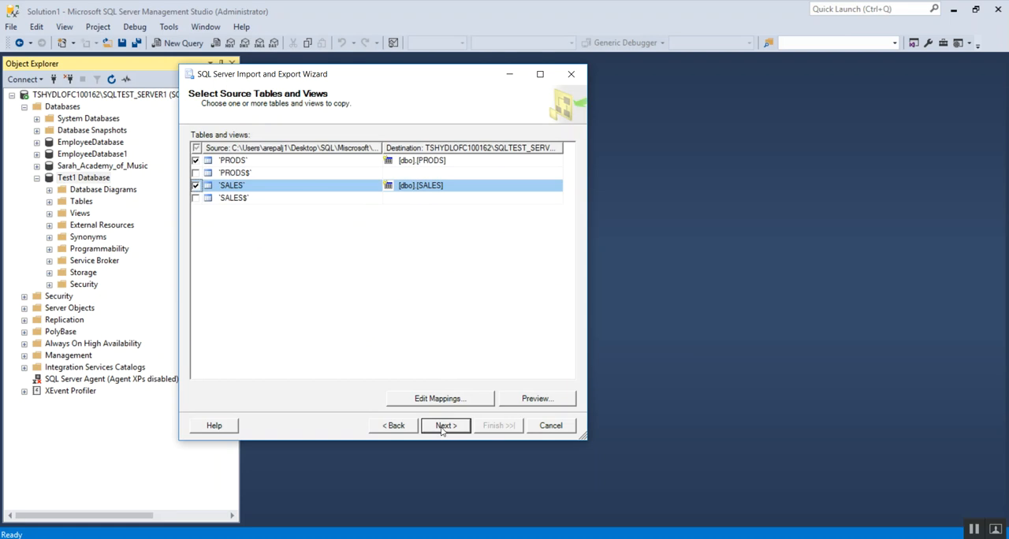
Keep Run immediately checked and advance to the Complete the Wizard summary
left_click(446, 425)
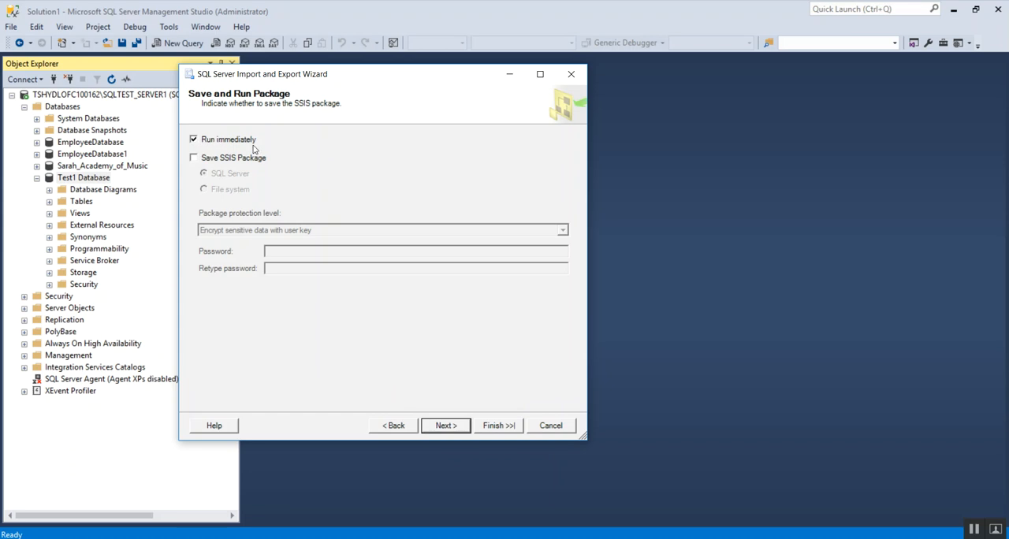
mouse_move(240, 148)
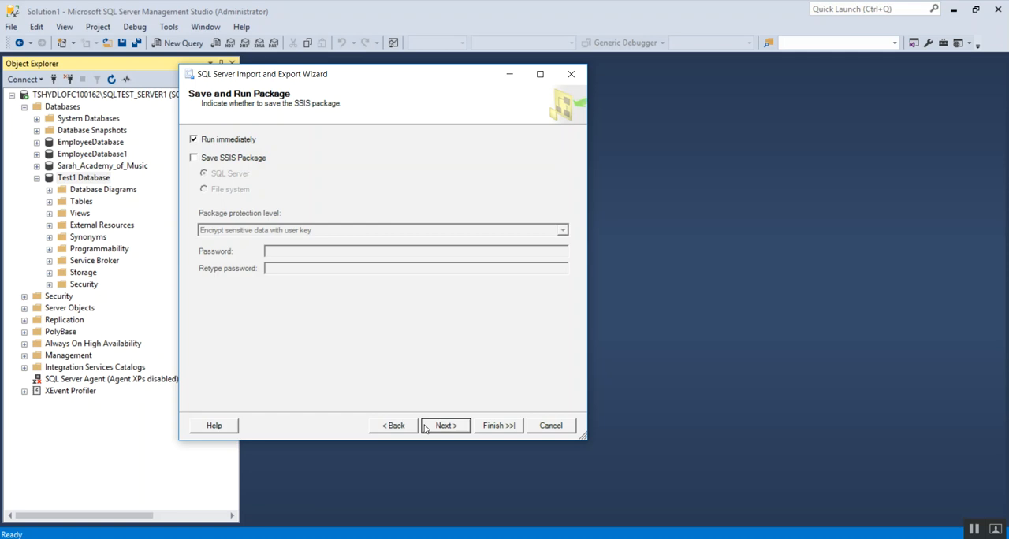
left_click(445, 426)
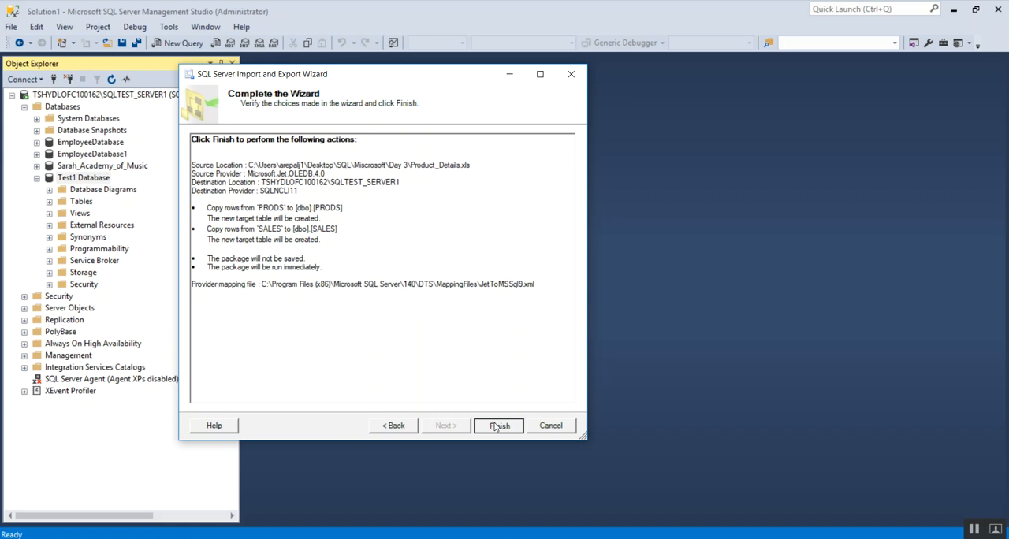
Run the import, copying 606 rows to dbo.PRODS and 613 rows to dbo.SALES
left_click(498, 425)
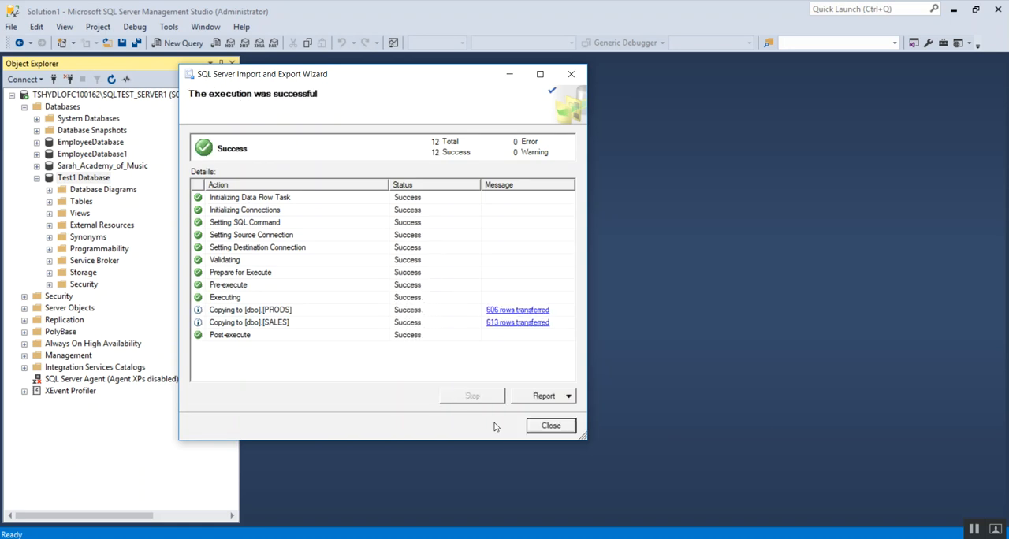
mouse_move(424, 209)
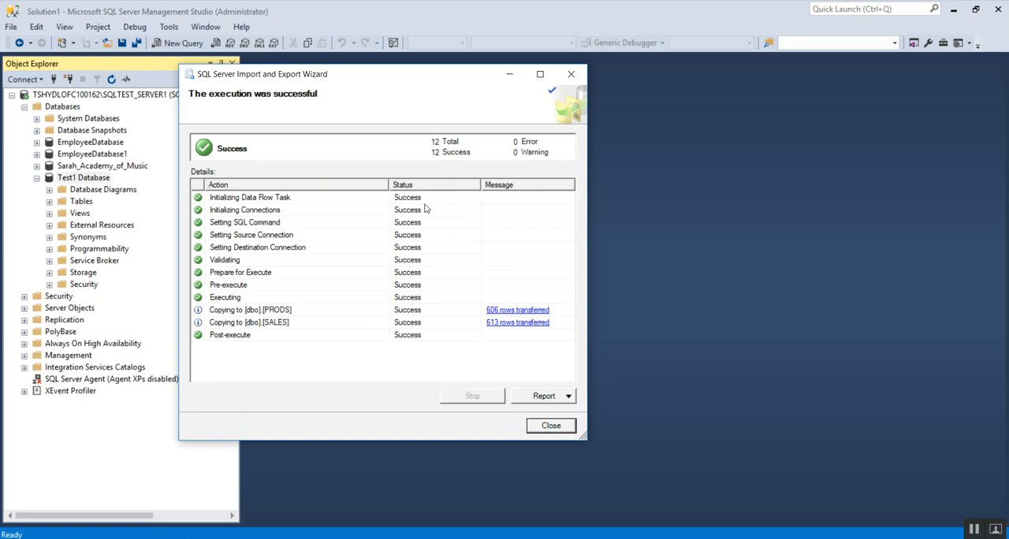
mouse_move(408, 329)
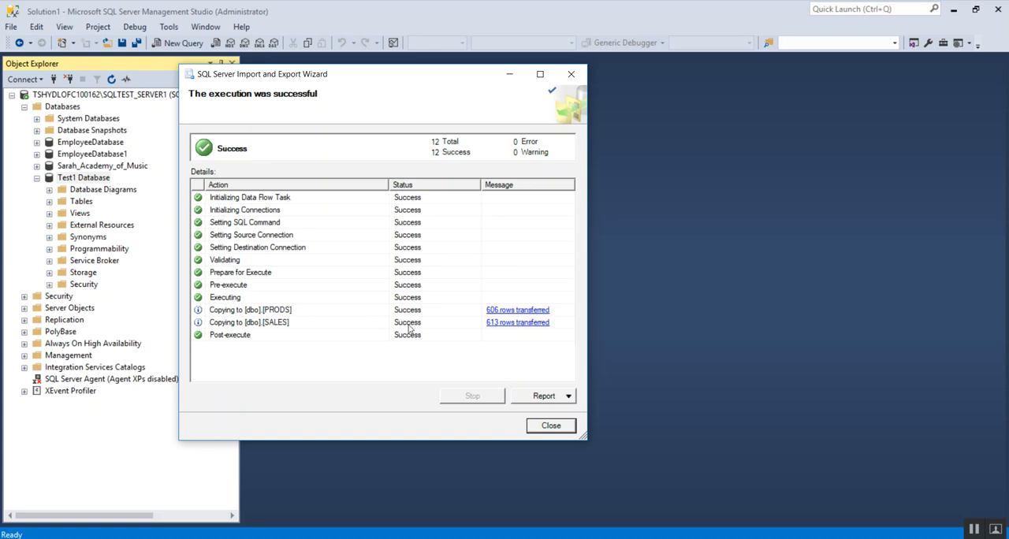
mouse_move(408, 334)
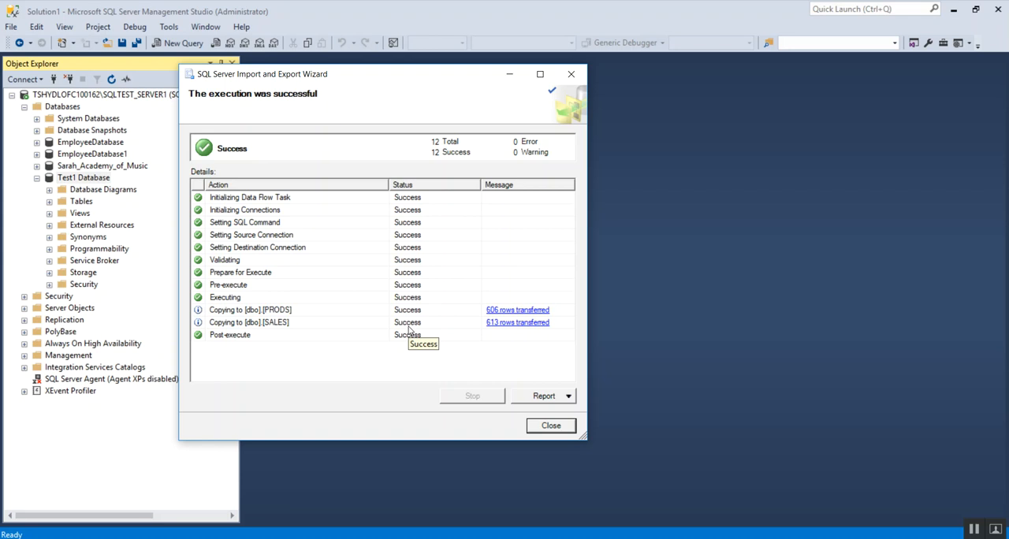
mouse_move(423, 187)
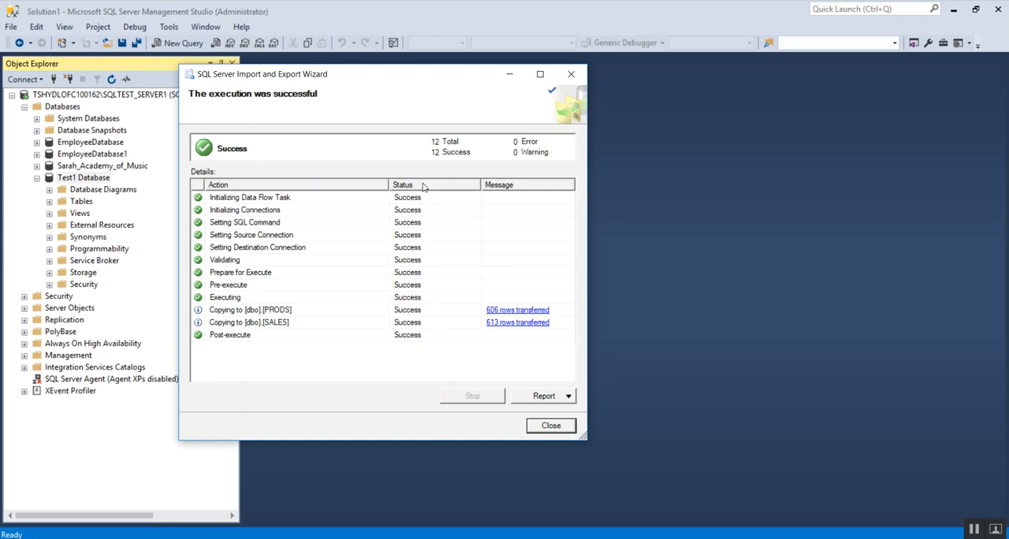
mouse_move(224, 106)
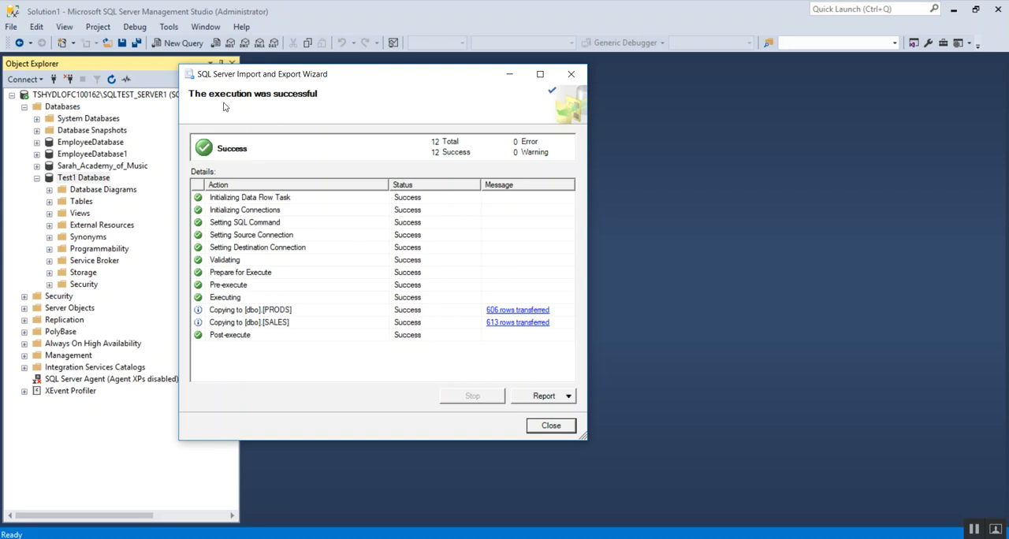
mouse_move(243, 156)
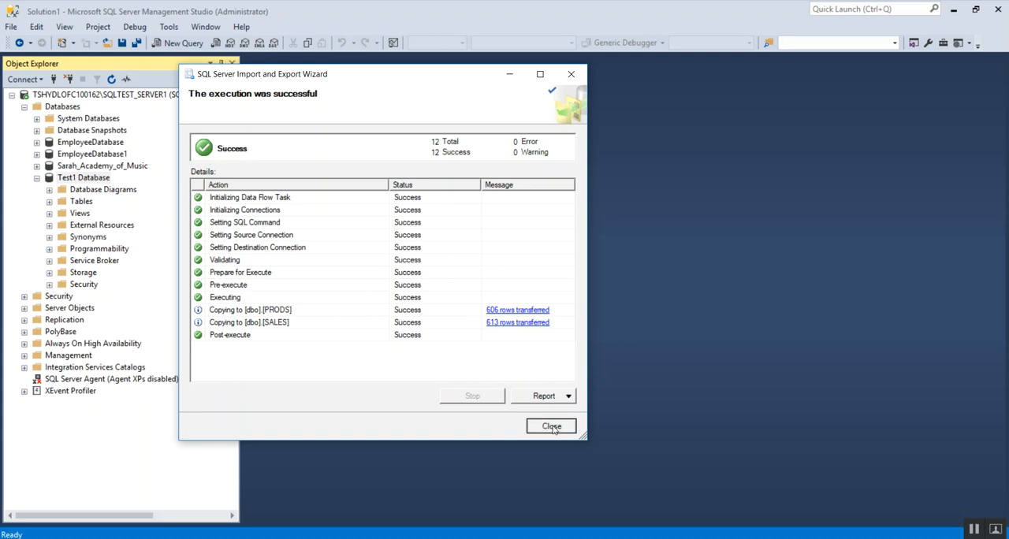
Close the wizard and select the new dbo.PRODS table under Test1 Database's Tables
left_click(551, 426)
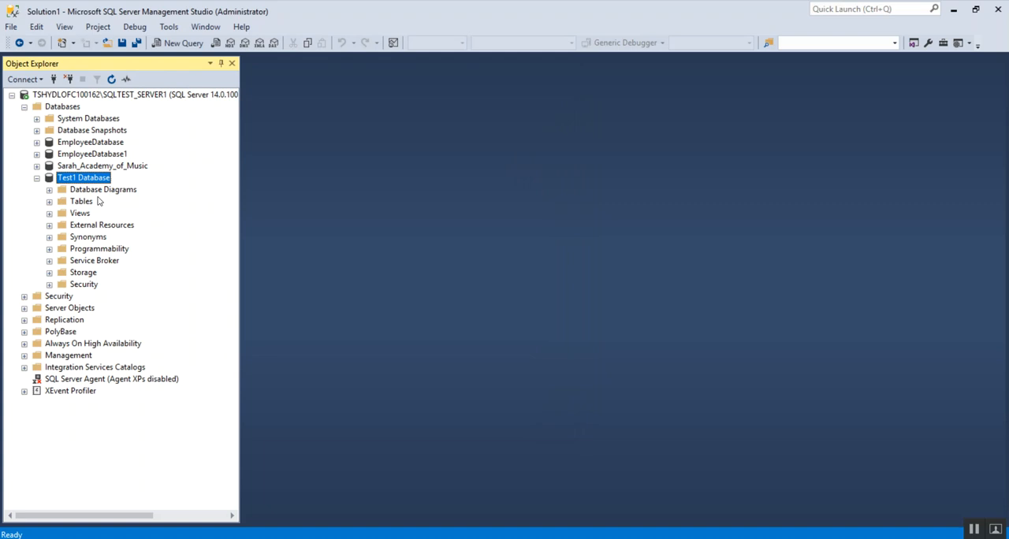
mouse_move(83, 186)
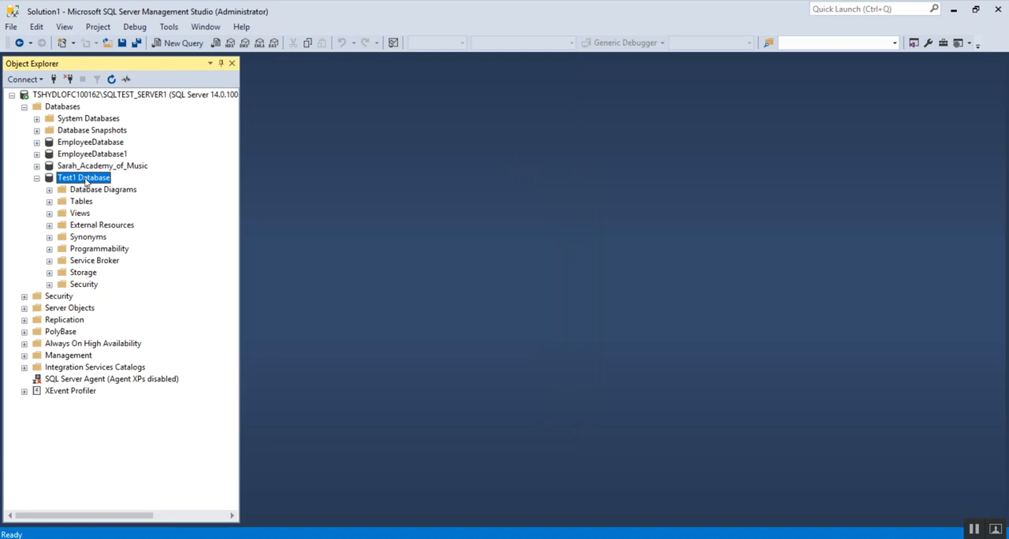
right_click(83, 178)
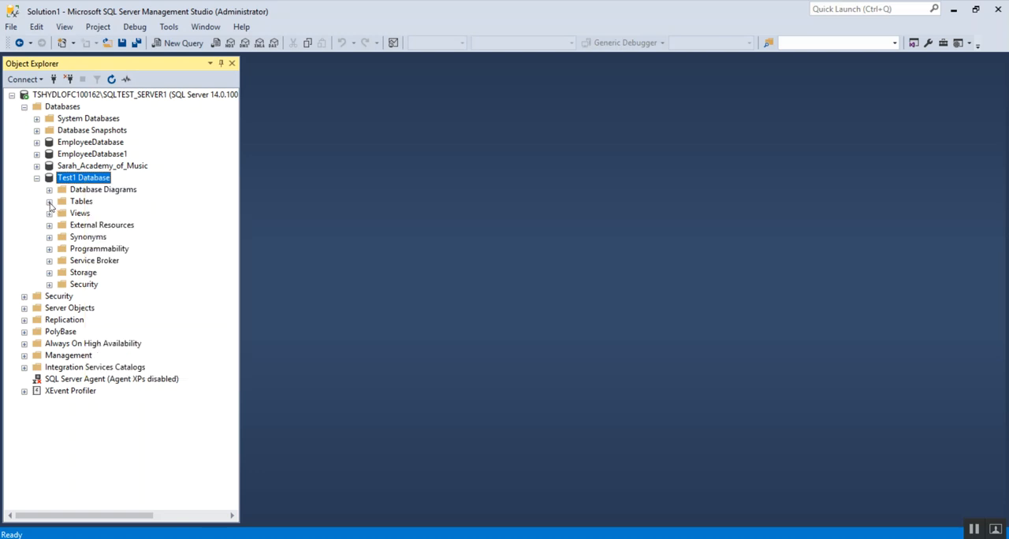
left_click(49, 201)
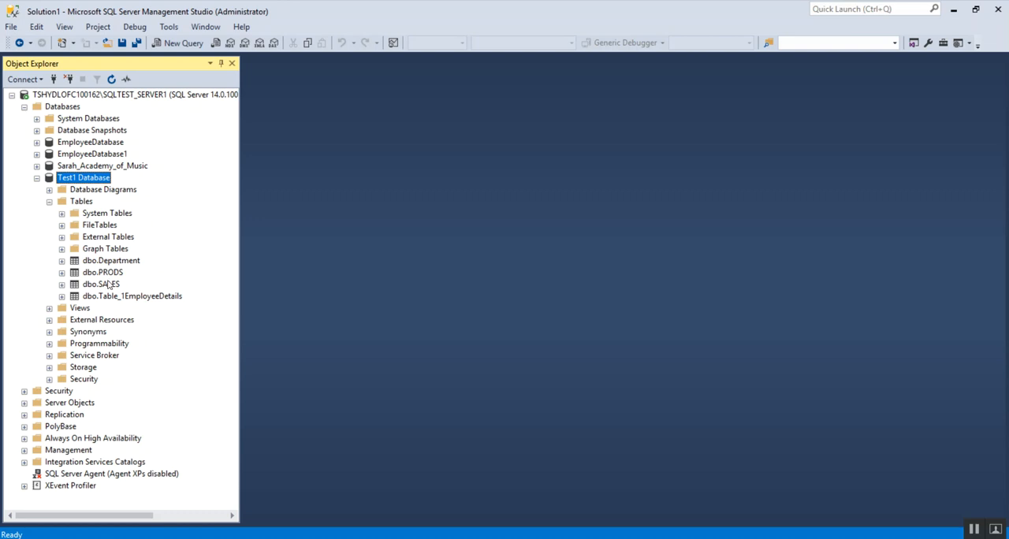
mouse_move(106, 274)
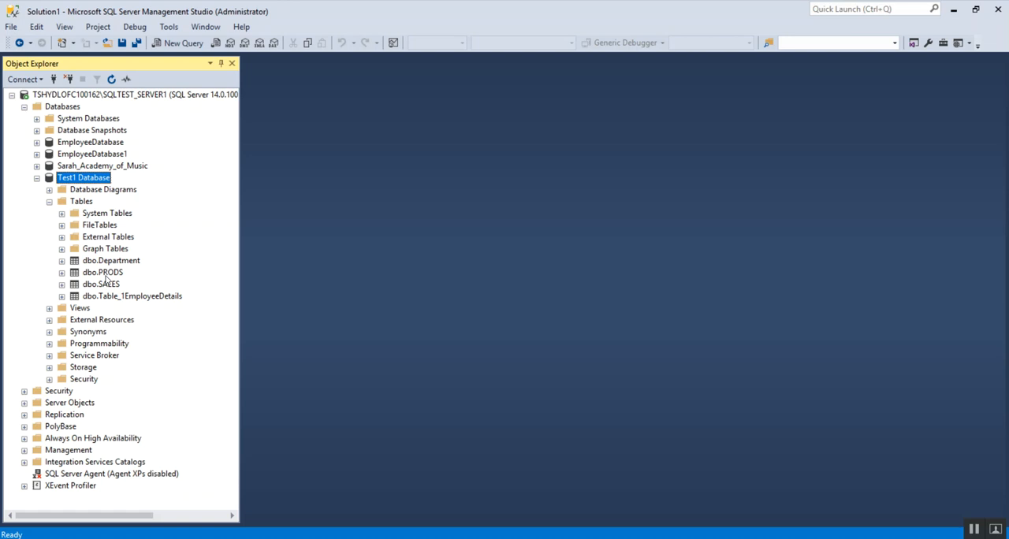
left_click(103, 271)
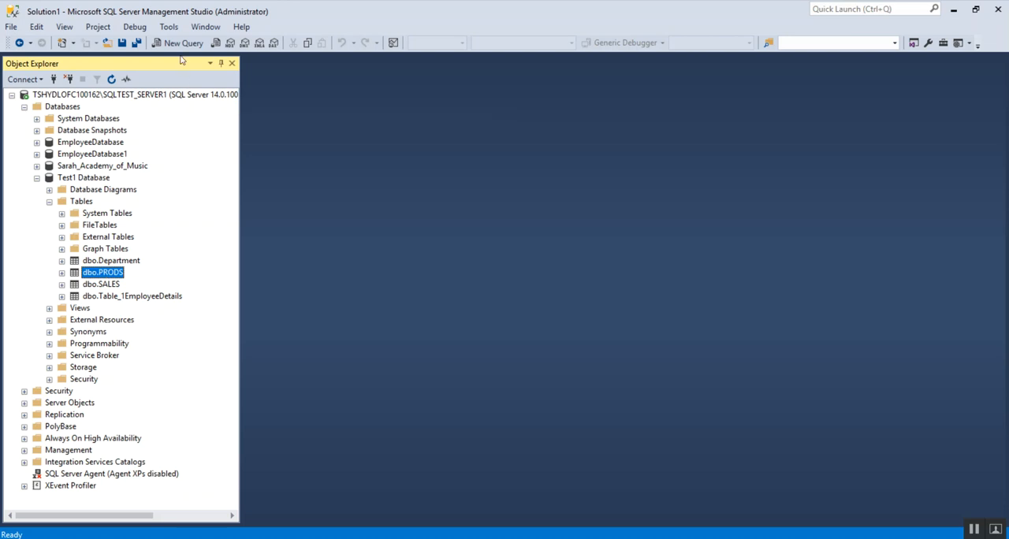
Run 'select * from PRODS' in a new query to list 606 rows, then discard the query
left_click(182, 42)
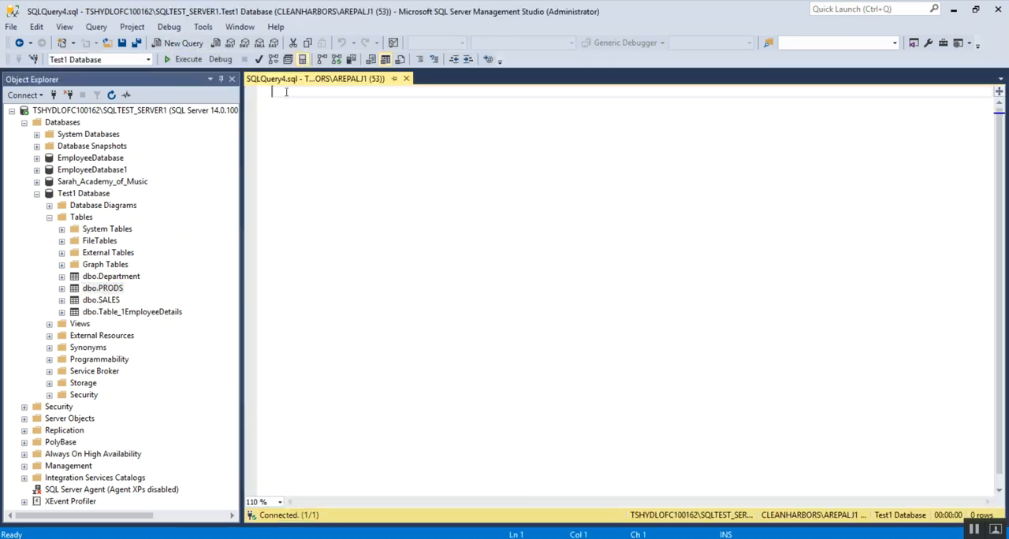
type("select")
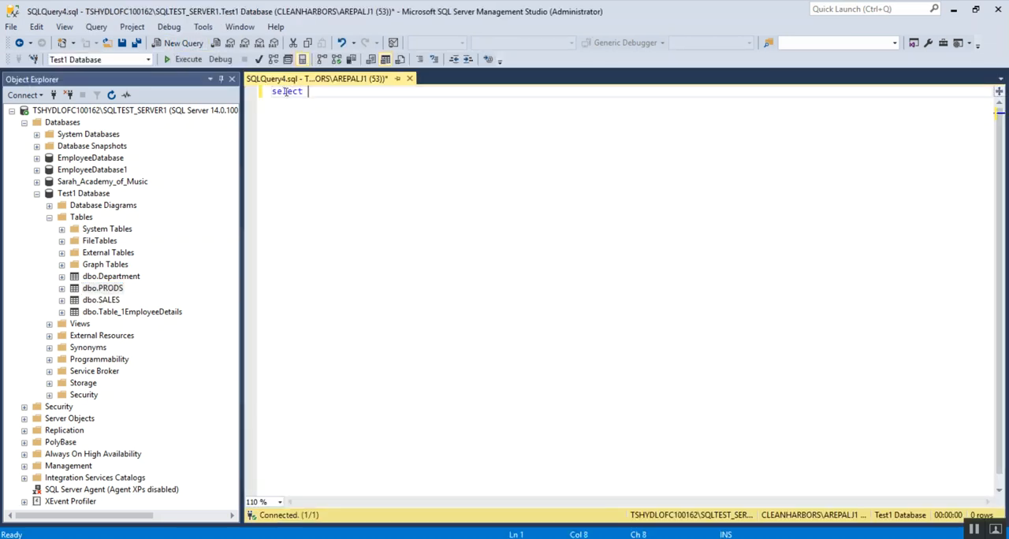
type("* PROD")
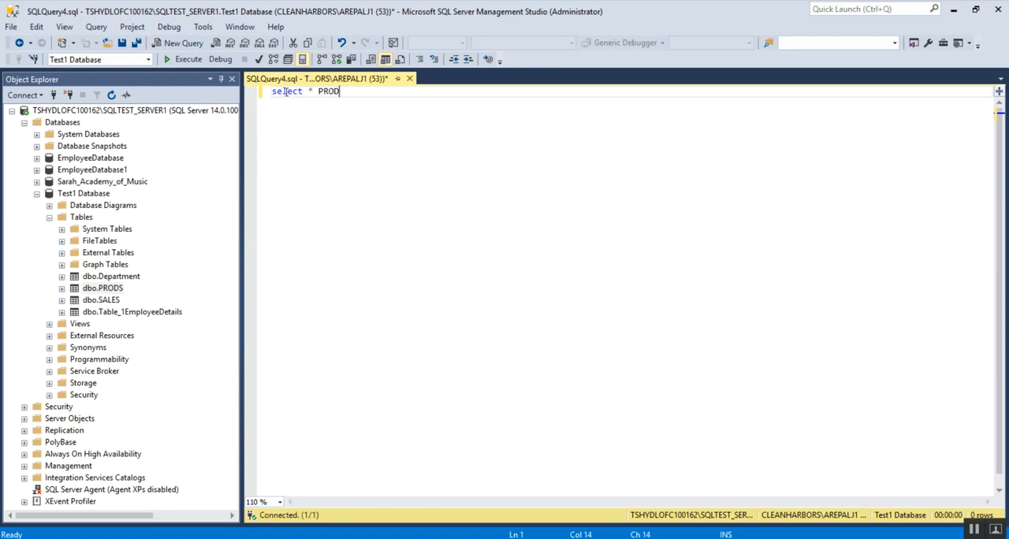
left_click(187, 59)
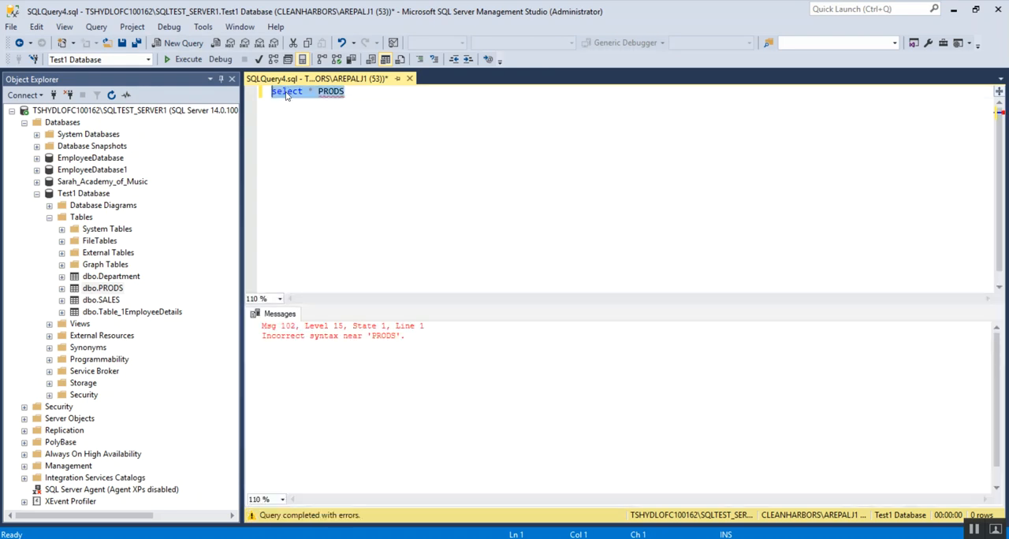
left_click(343, 90)
type("from ")
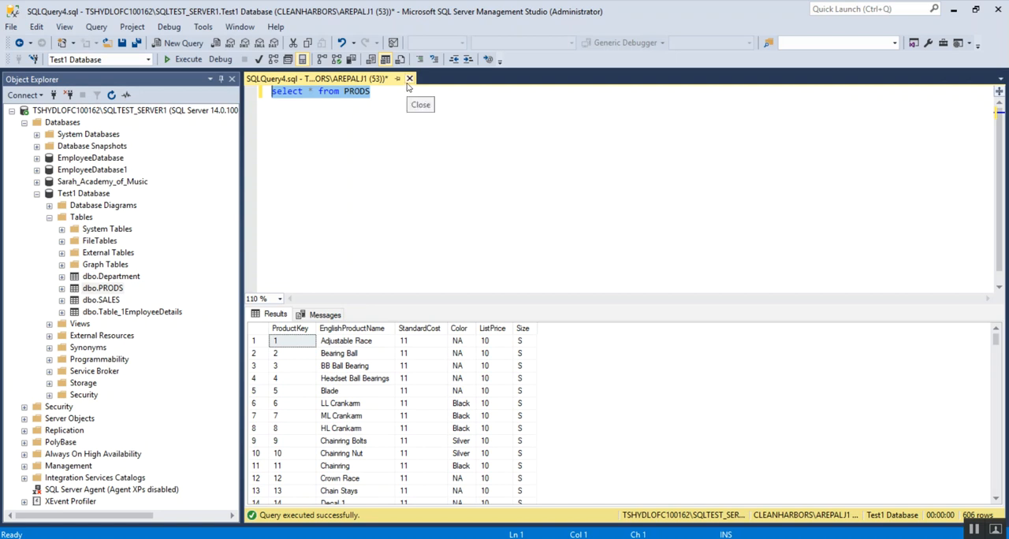
left_click(409, 78)
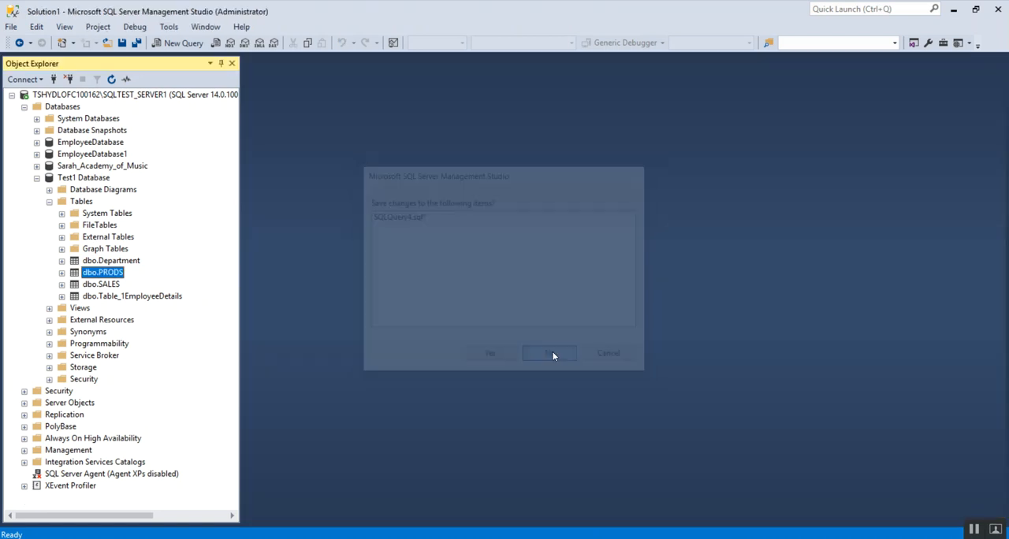
left_click(549, 352)
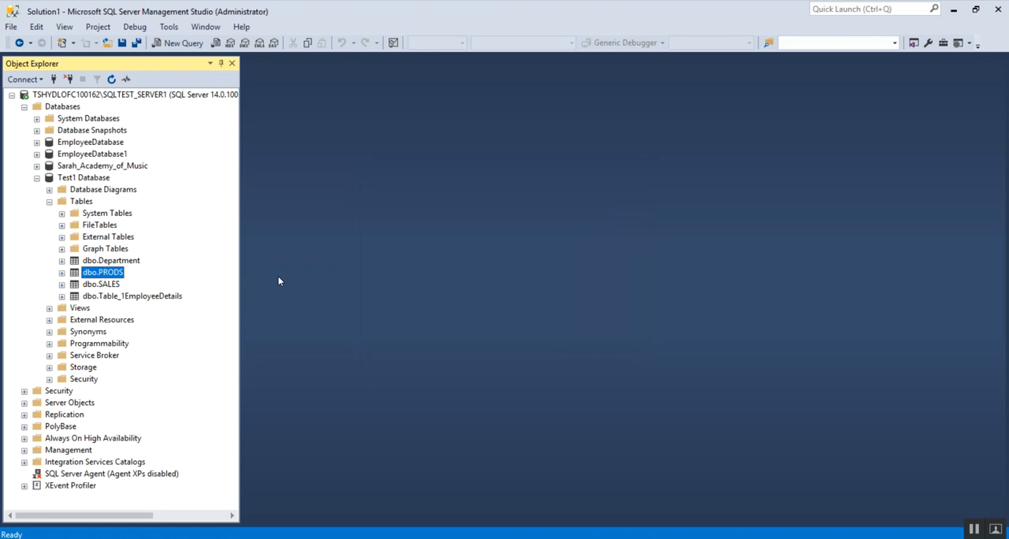
mouse_move(41, 187)
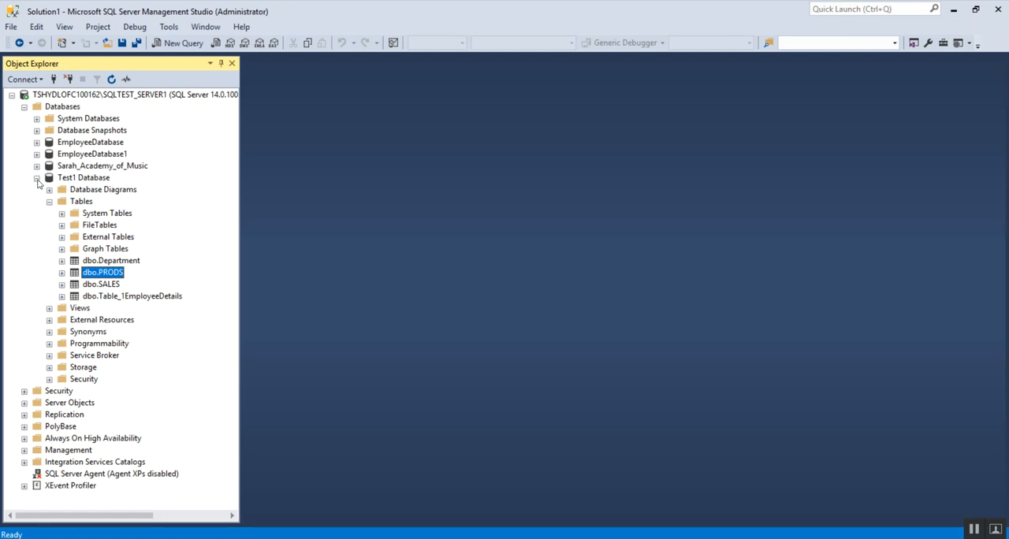
Collapse Test1 Database, reopen Tasks > Import Data, and close the wizard at its welcome page
left_click(36, 177)
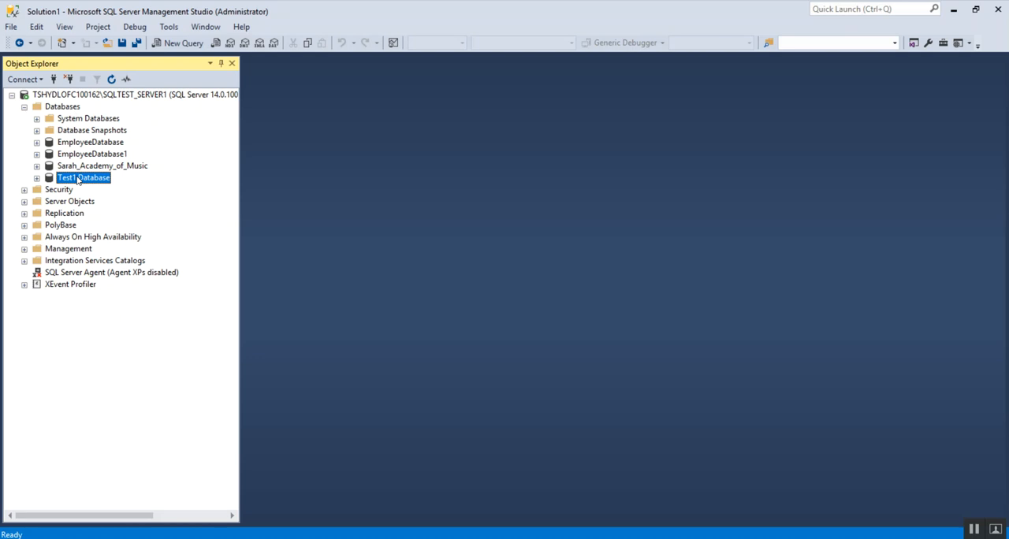
right_click(83, 178)
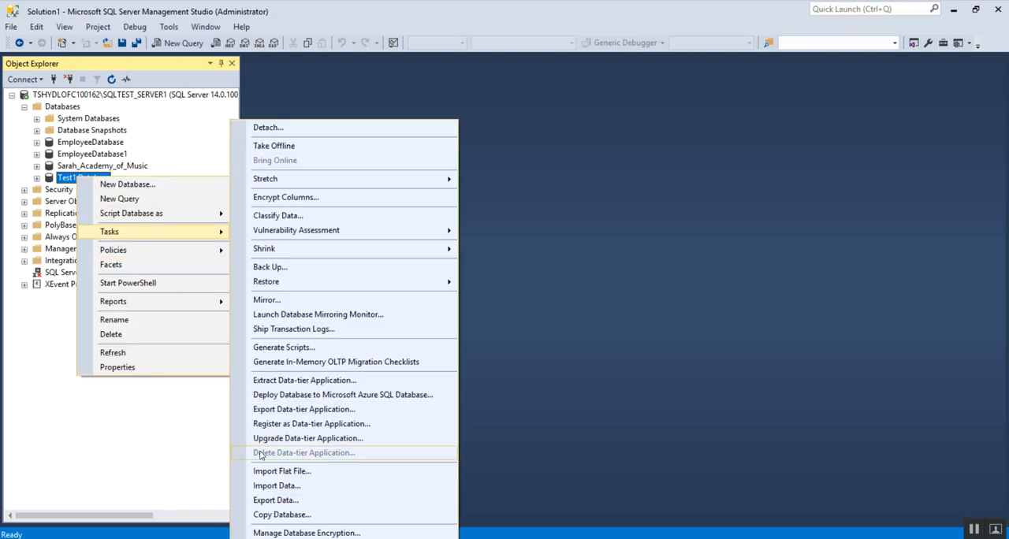
left_click(276, 484)
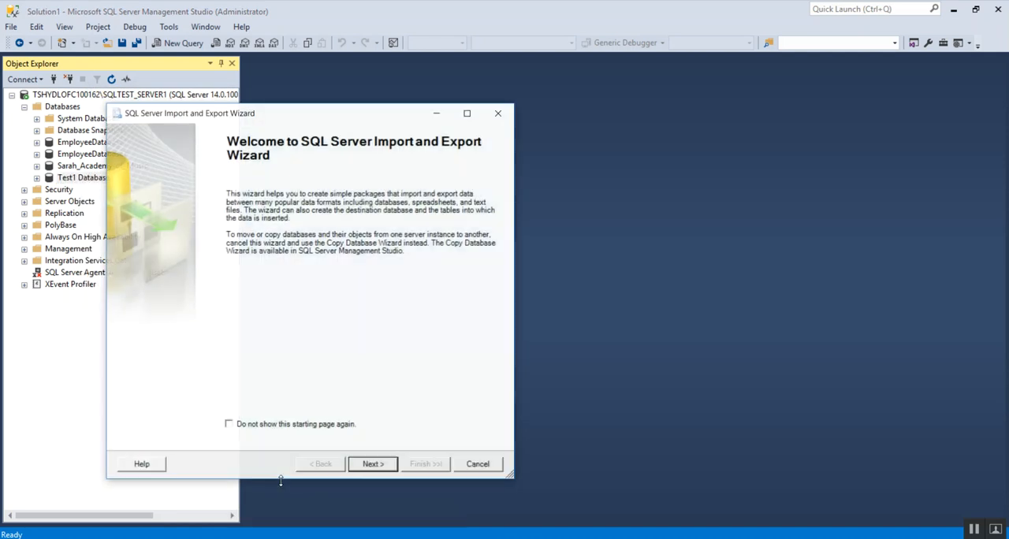
mouse_move(372, 464)
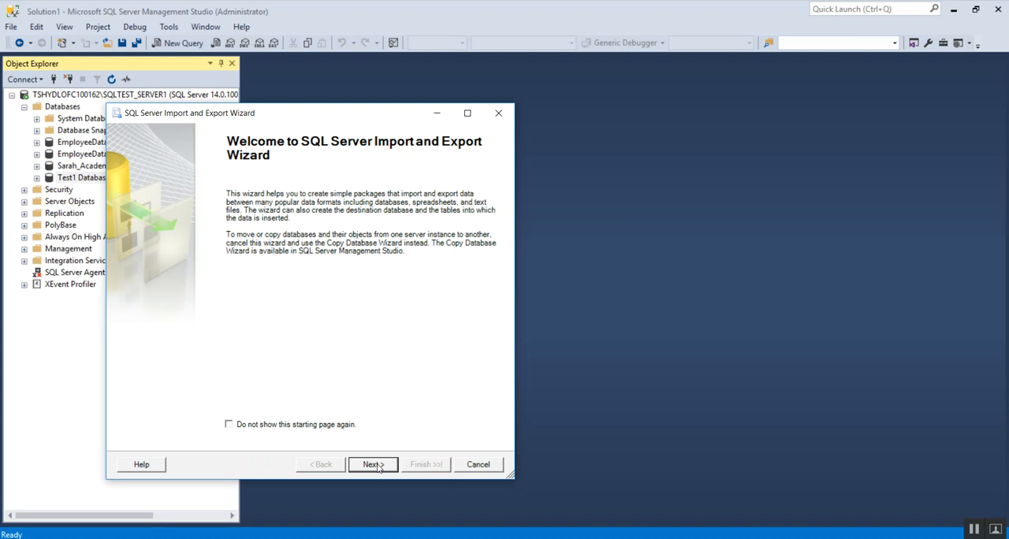
mouse_move(299, 186)
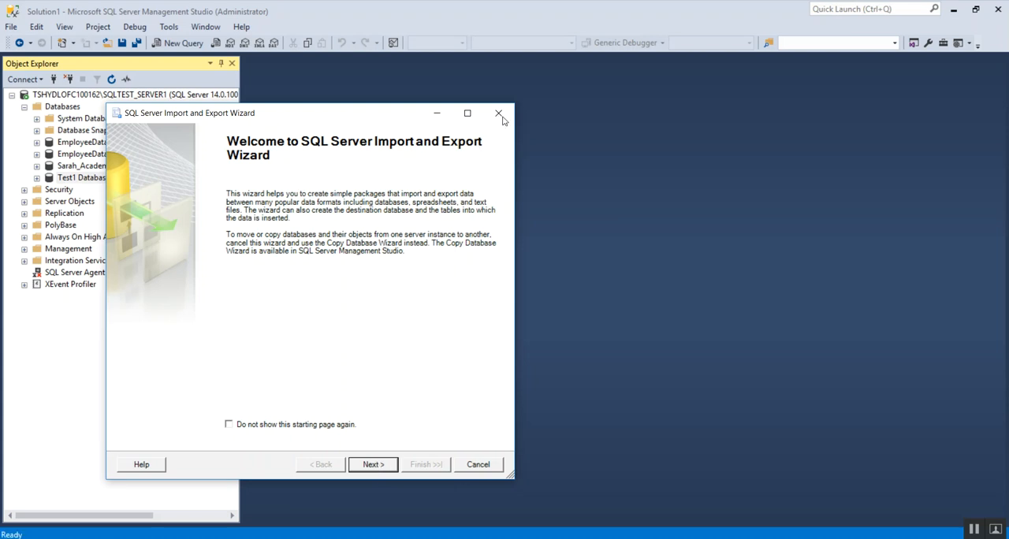
mouse_move(498, 114)
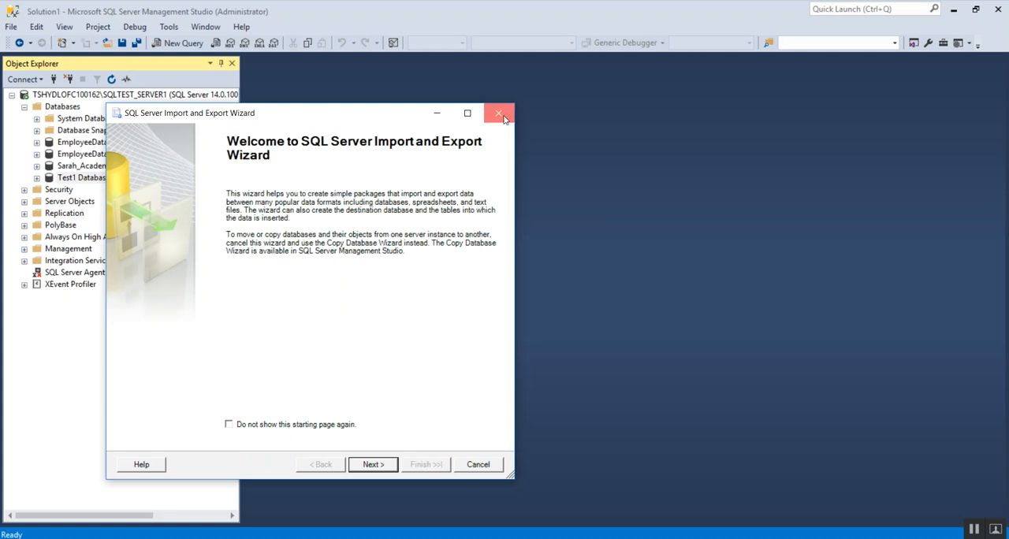
left_click(498, 113)
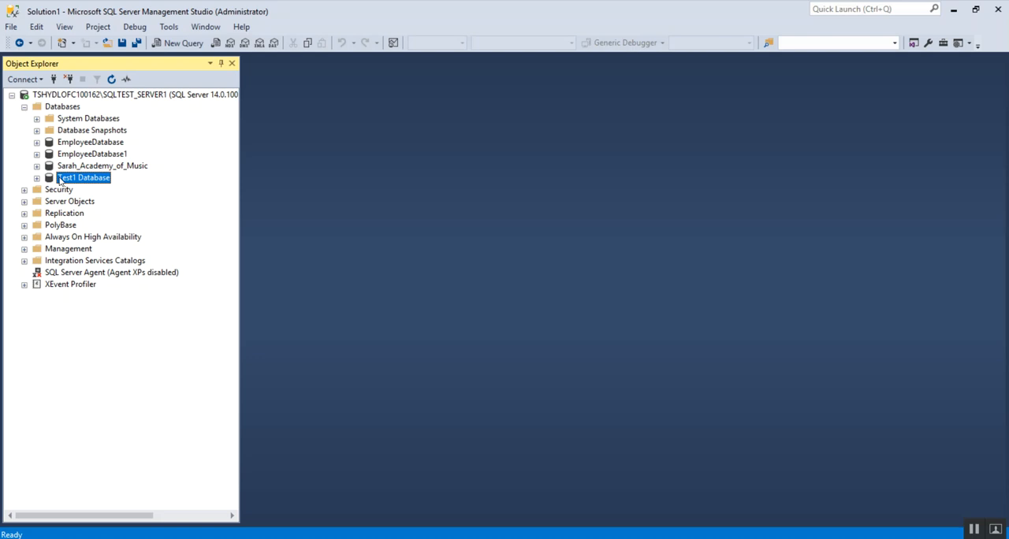
Bring up the Test1 Database context menu to refresh the database
right_click(84, 178)
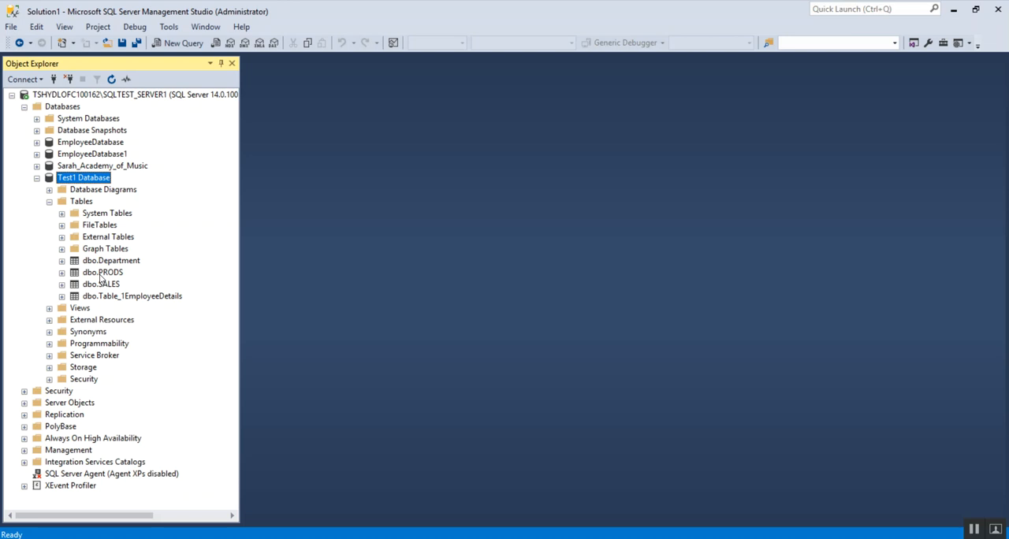
mouse_move(326, 277)
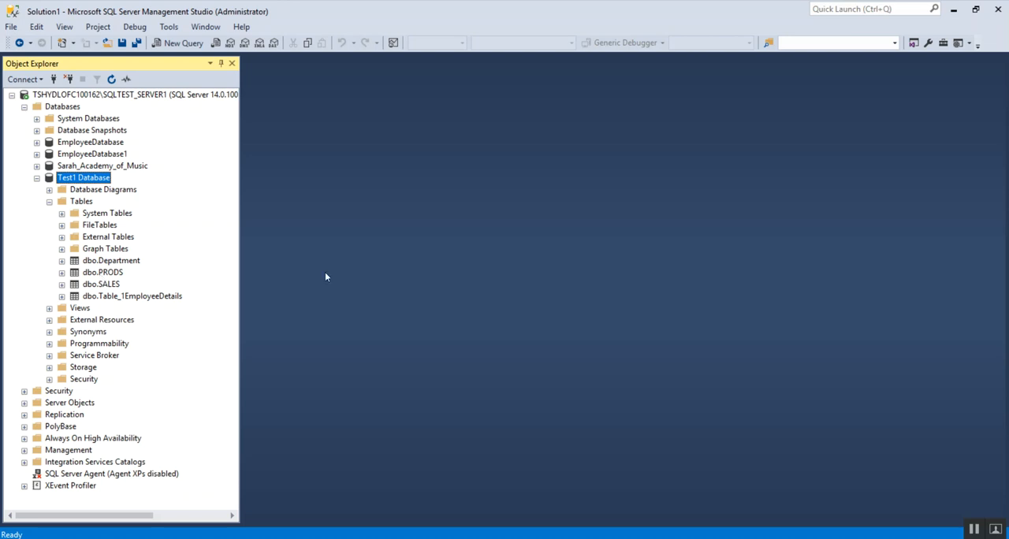